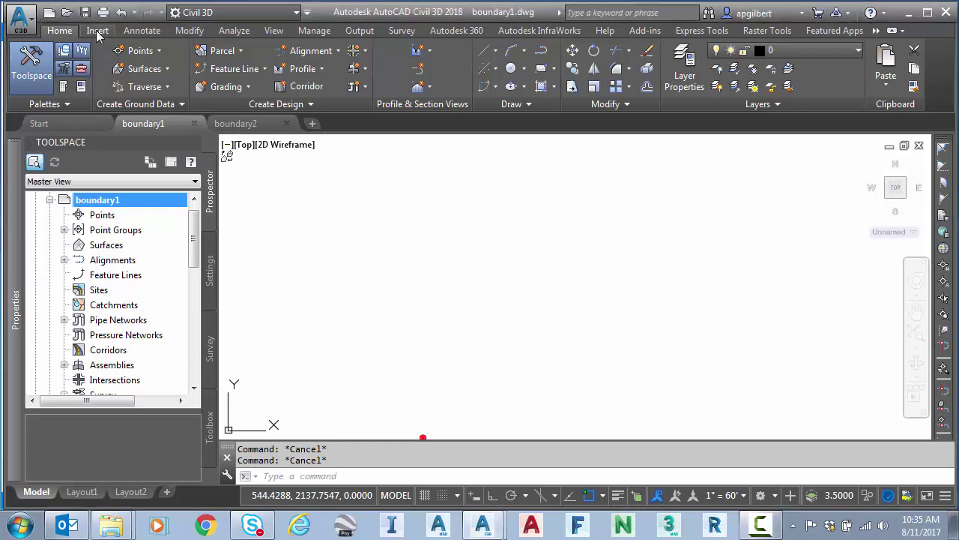
Import Boundary1.TXT through Points from File using the PNEZD (comma delimited) format.
click(98, 30)
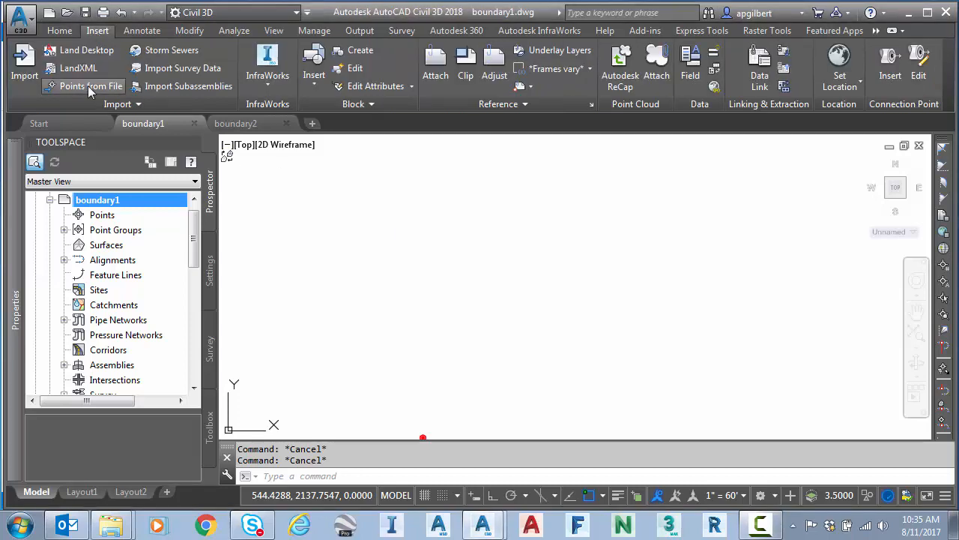
click(90, 85)
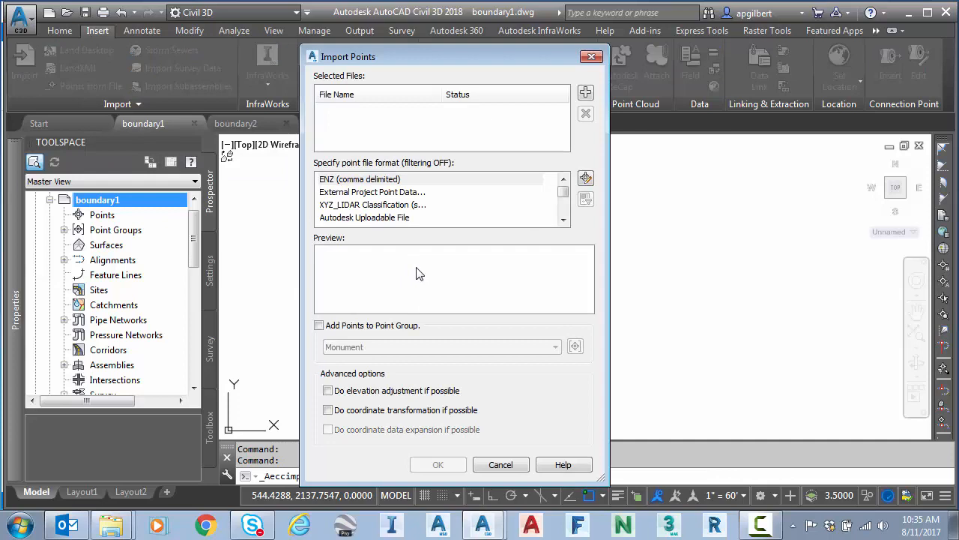
click(585, 93)
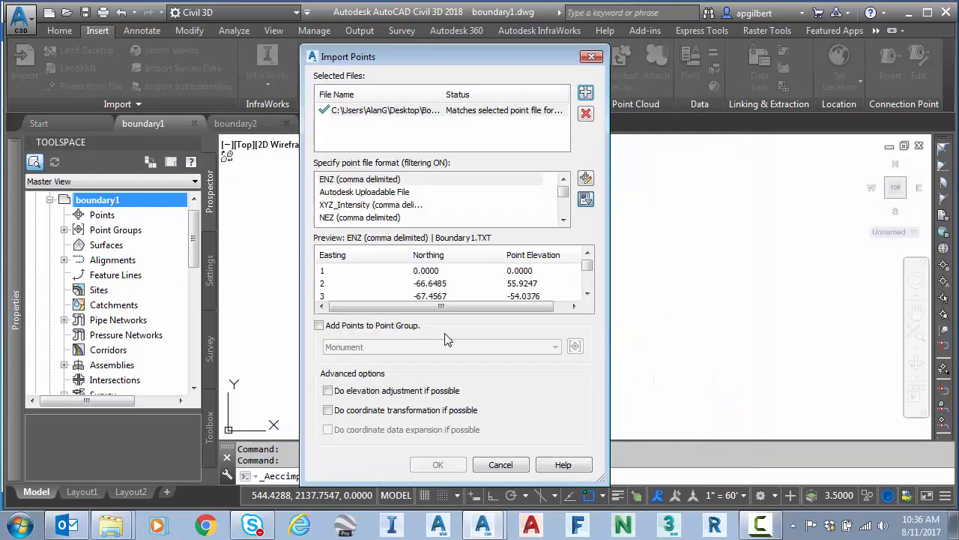
scroll(down, 3)
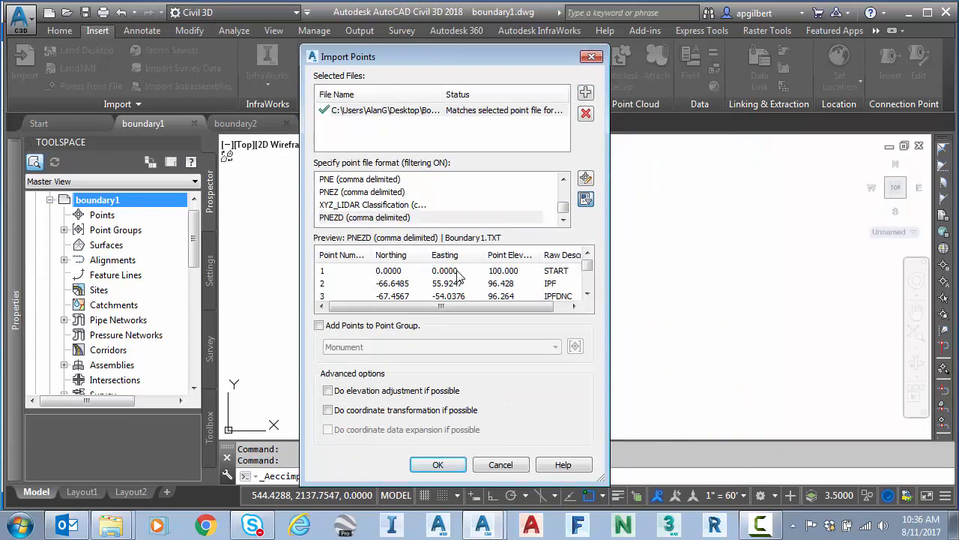
mouse_move(532, 378)
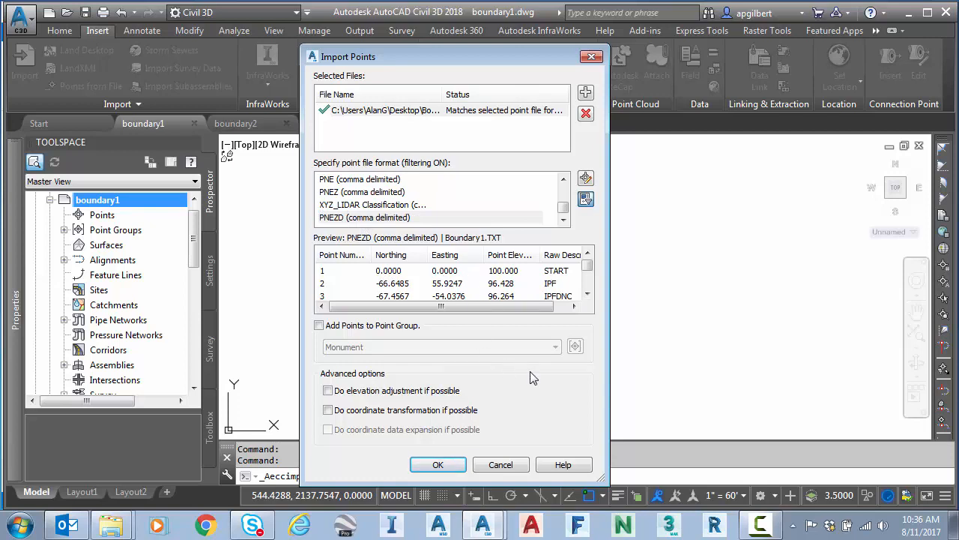
mouse_move(438, 464)
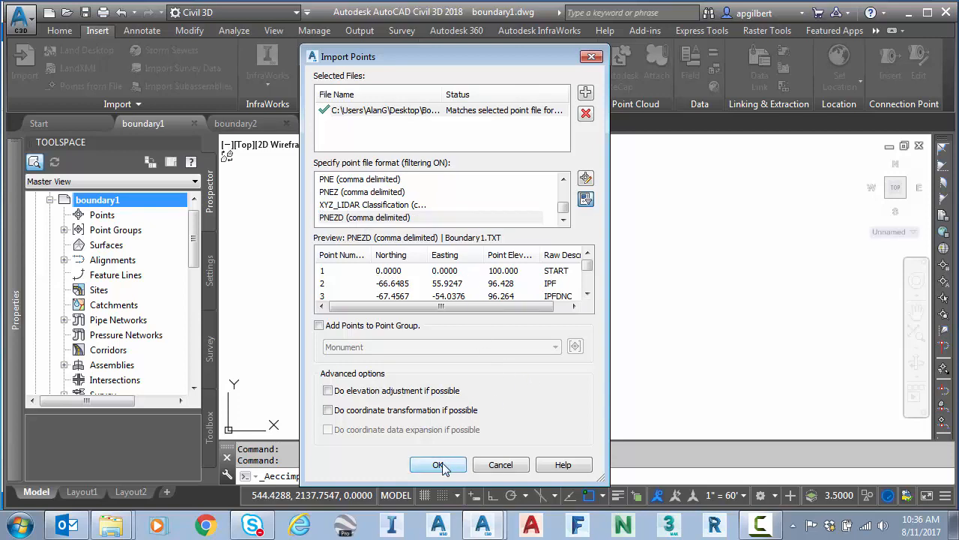
click(438, 465)
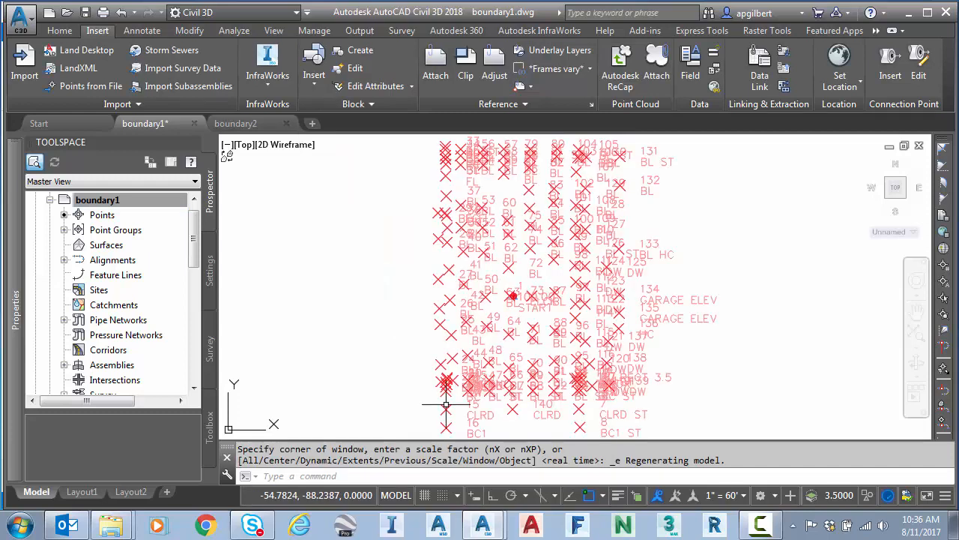
mouse_move(570, 162)
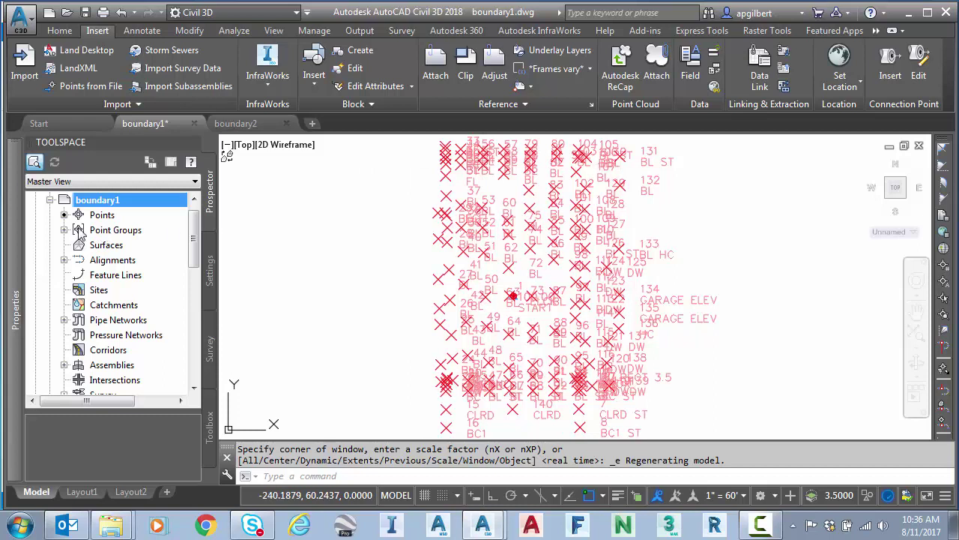
Update Point Groups and set the display order with Monument above NoDisplay.
right_click(116, 230)
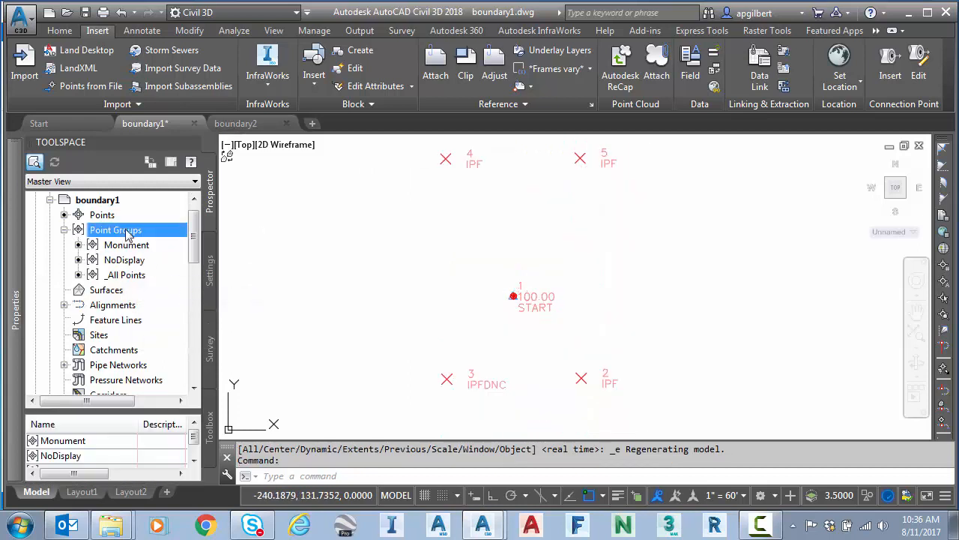
double_click(116, 230)
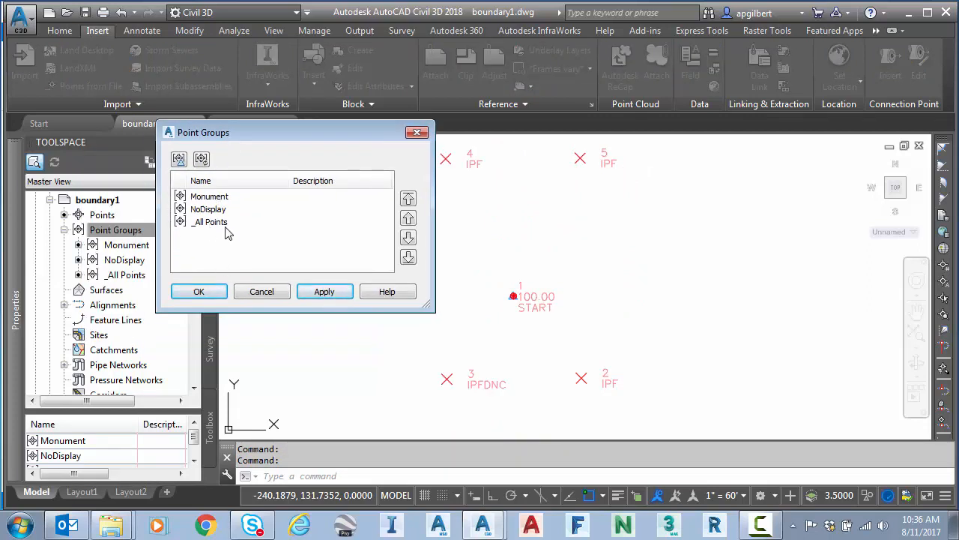
click(209, 209)
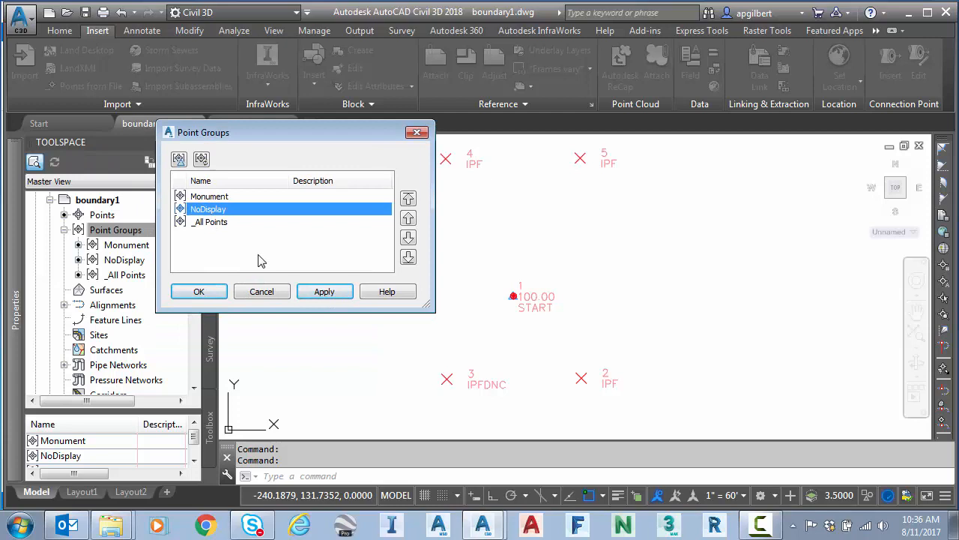
mouse_move(212, 222)
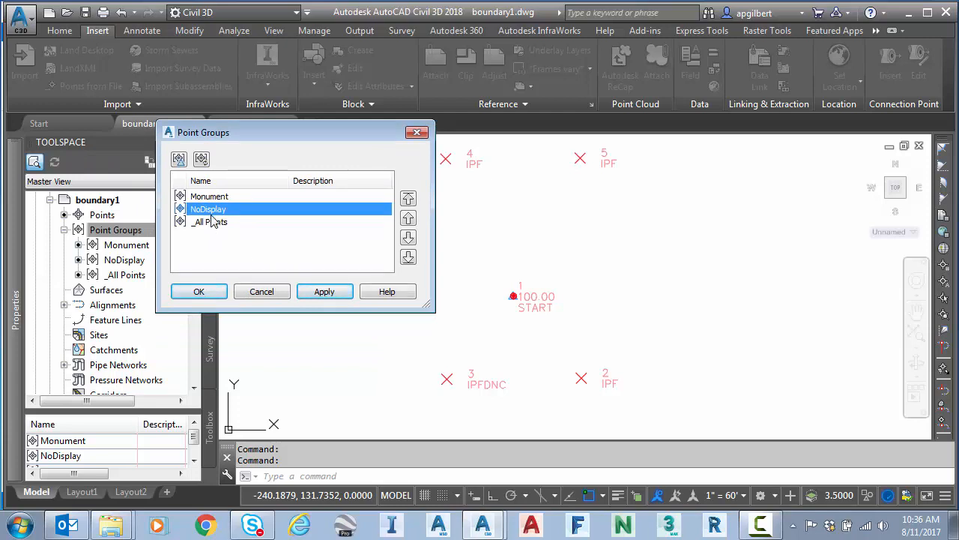
click(210, 195)
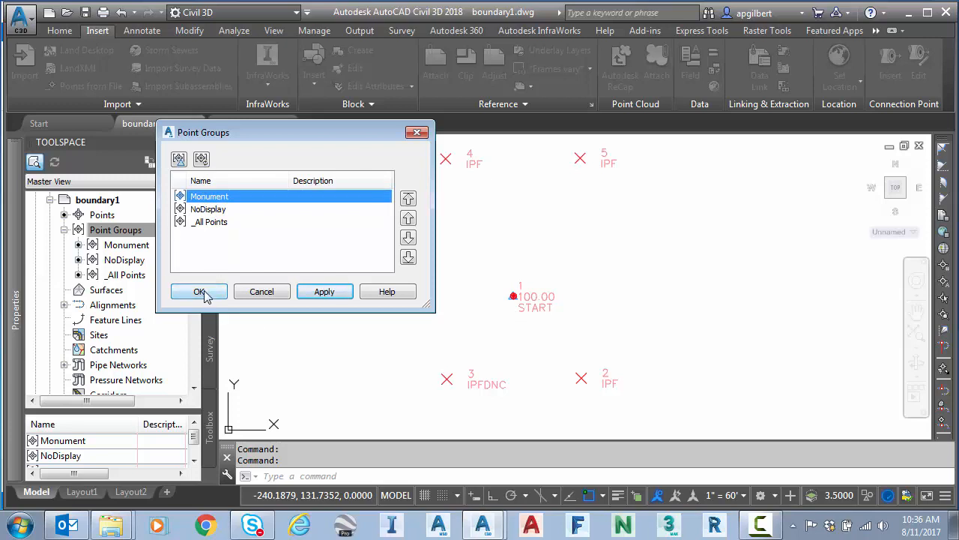
click(198, 290)
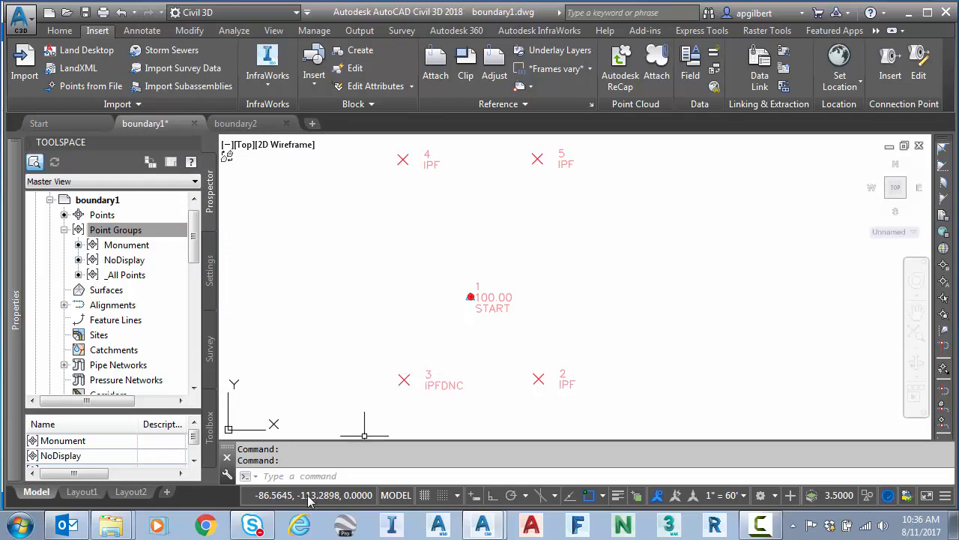
mouse_move(417, 284)
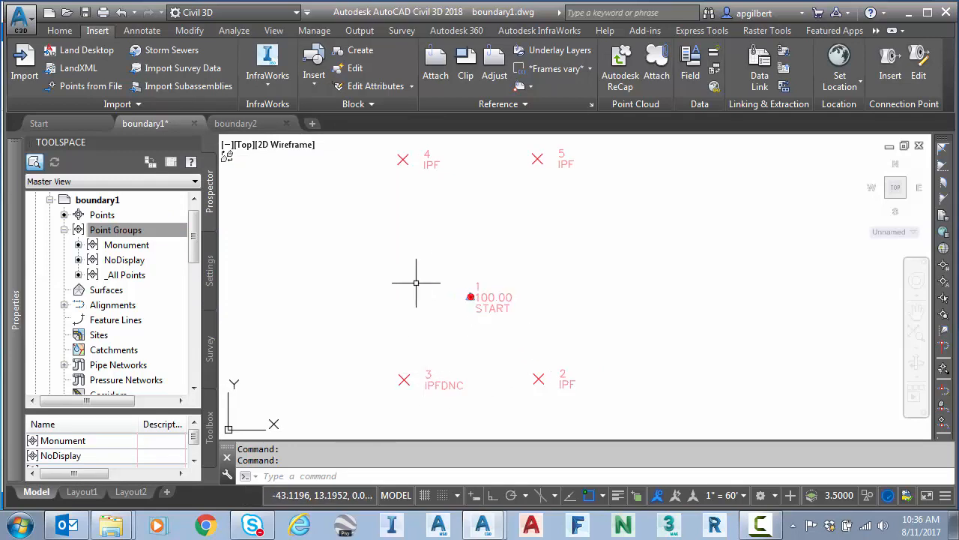
mouse_move(375, 280)
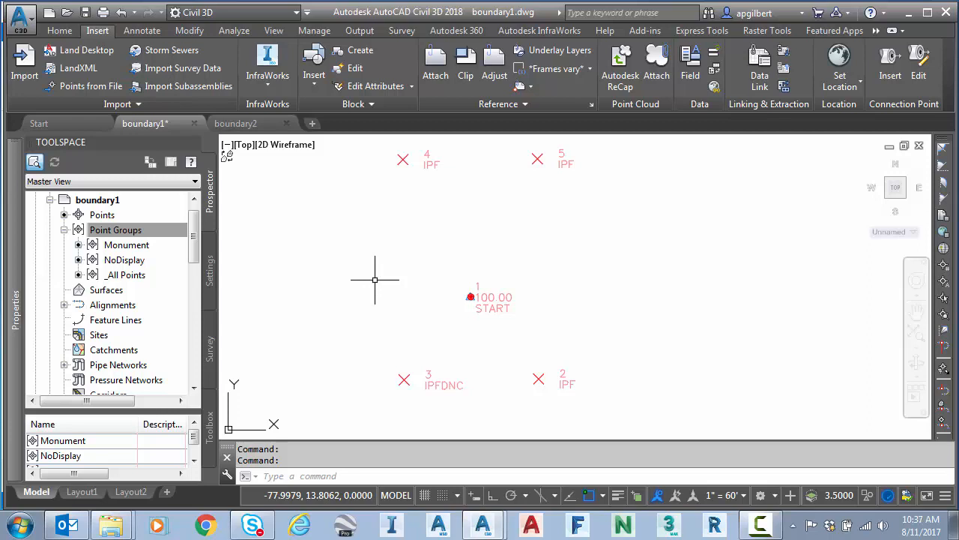
mouse_move(477, 306)
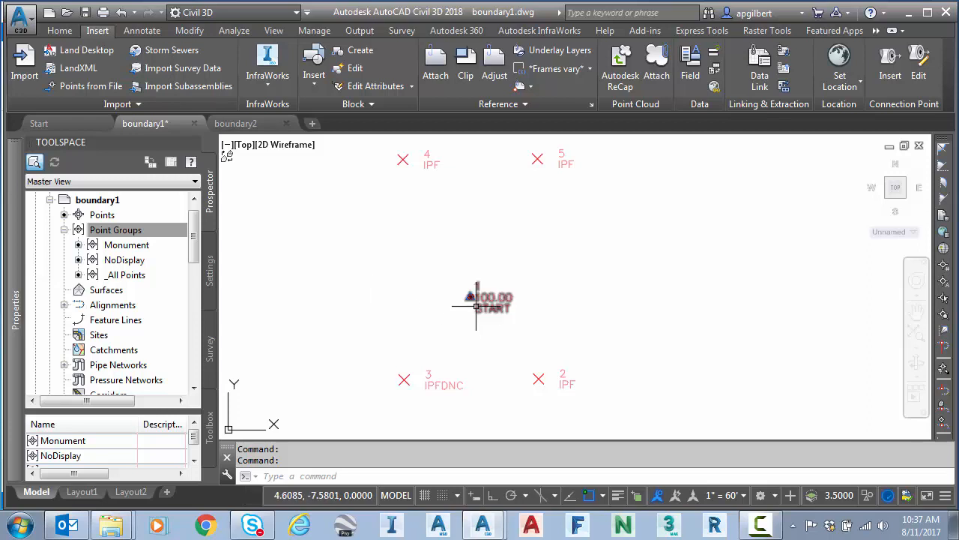
mouse_move(546, 386)
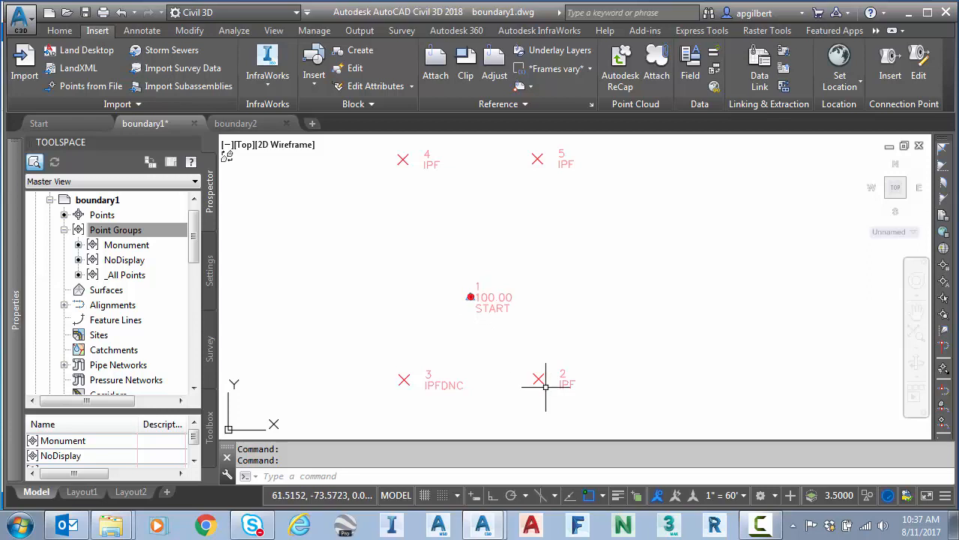
mouse_move(357, 294)
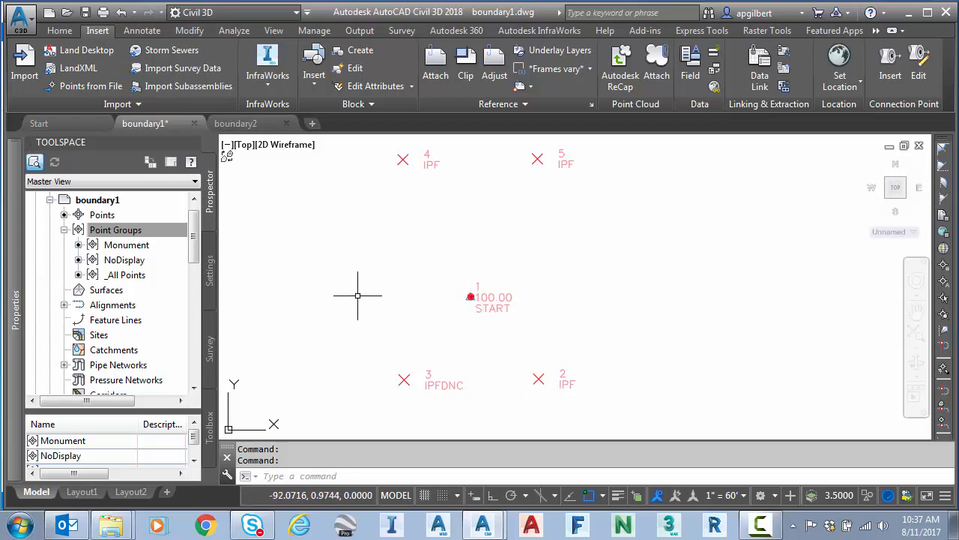
mouse_move(324, 197)
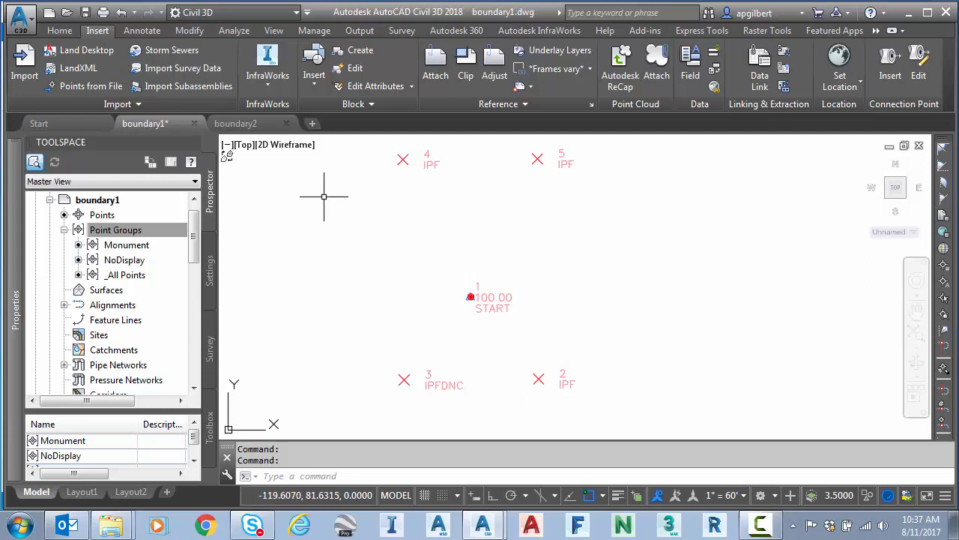
mouse_move(487, 296)
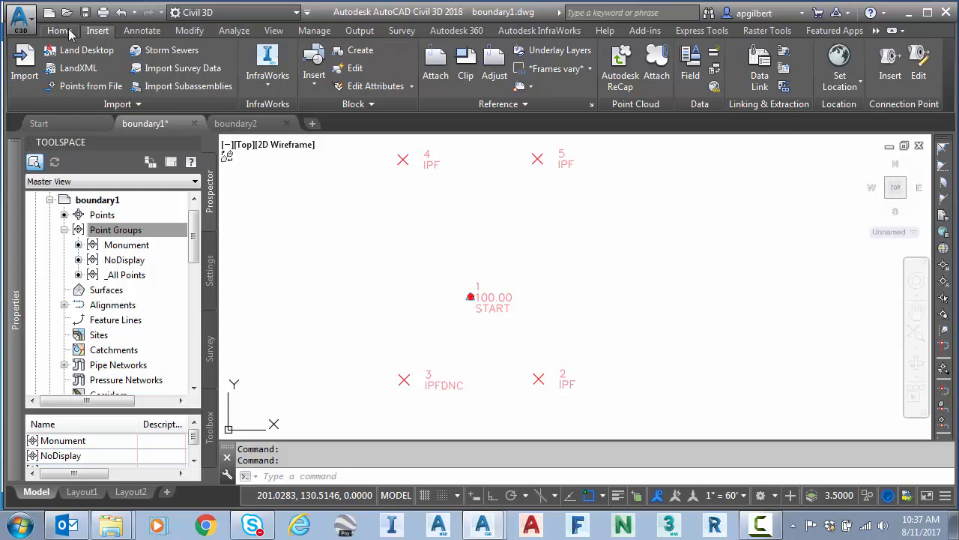
Start the GEOGRAPHICLOCATION command from the Home tab and accept using online map data.
click(60, 30)
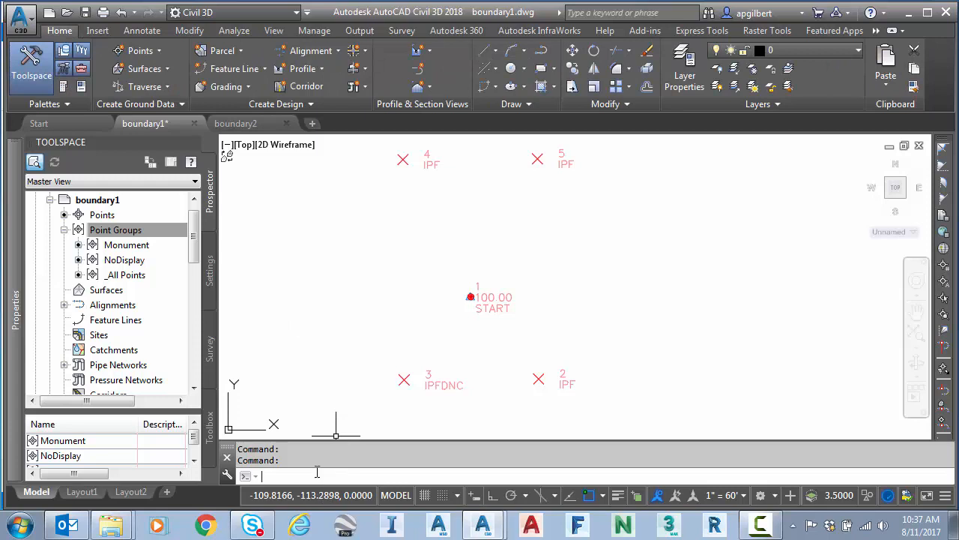
text(g)
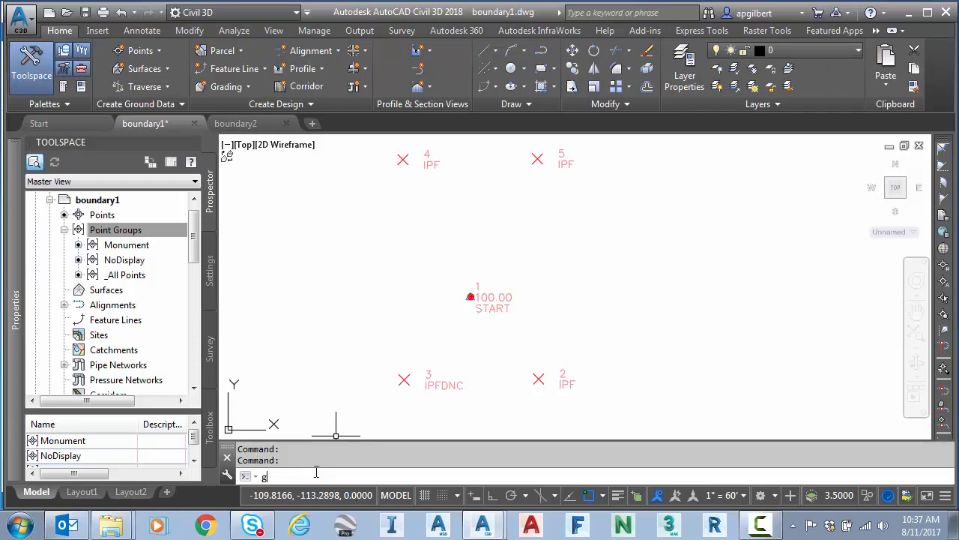
text(eogr)
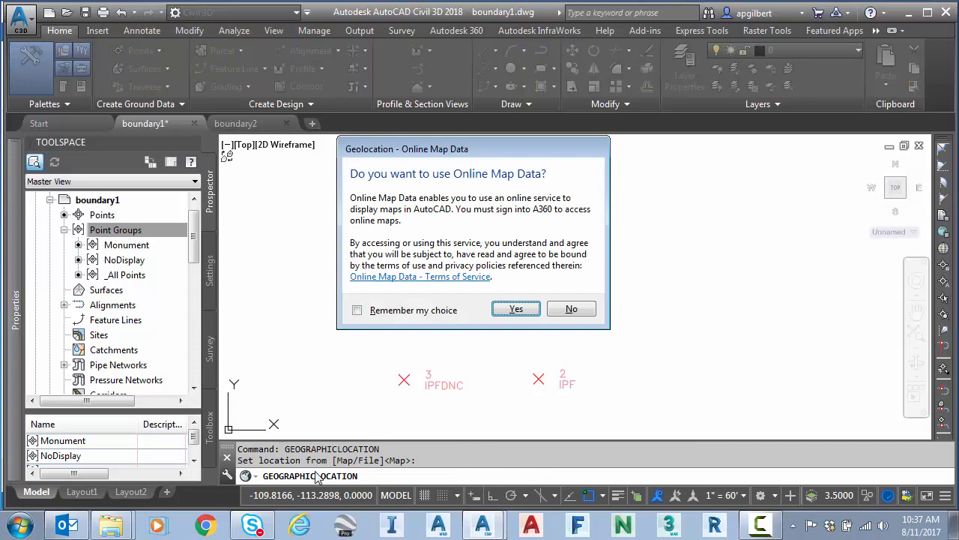
mouse_move(516, 309)
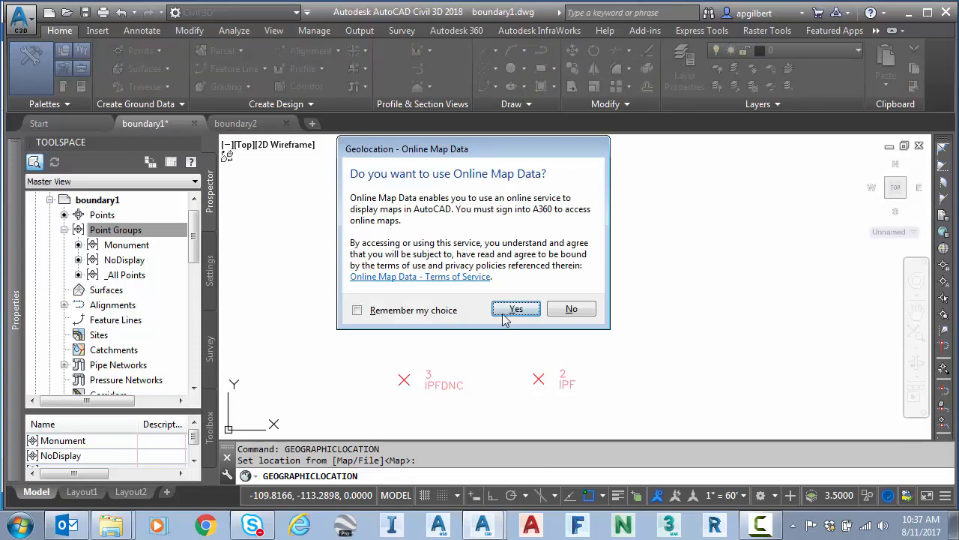
click(516, 309)
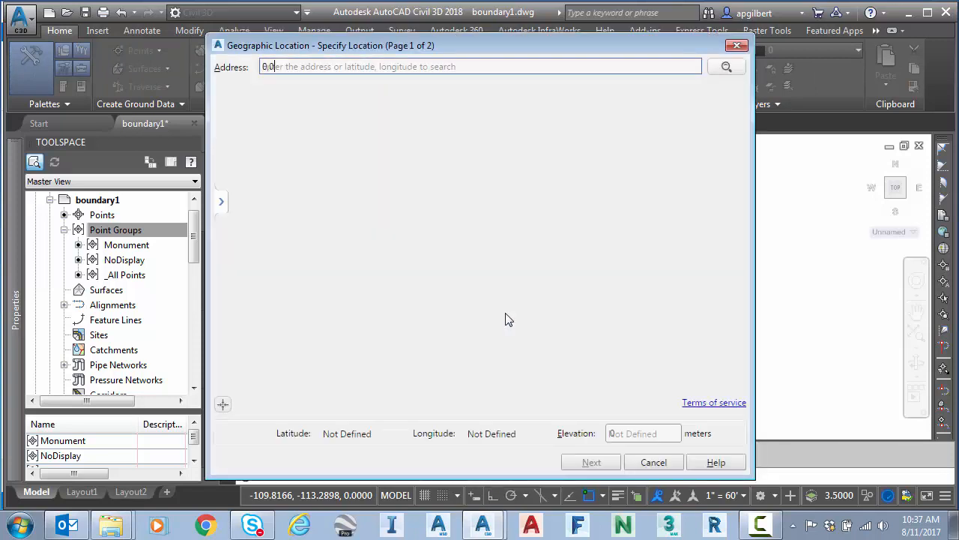
Search the map address field for 'gary glen blvd, huntsville, al'.
click(726, 66)
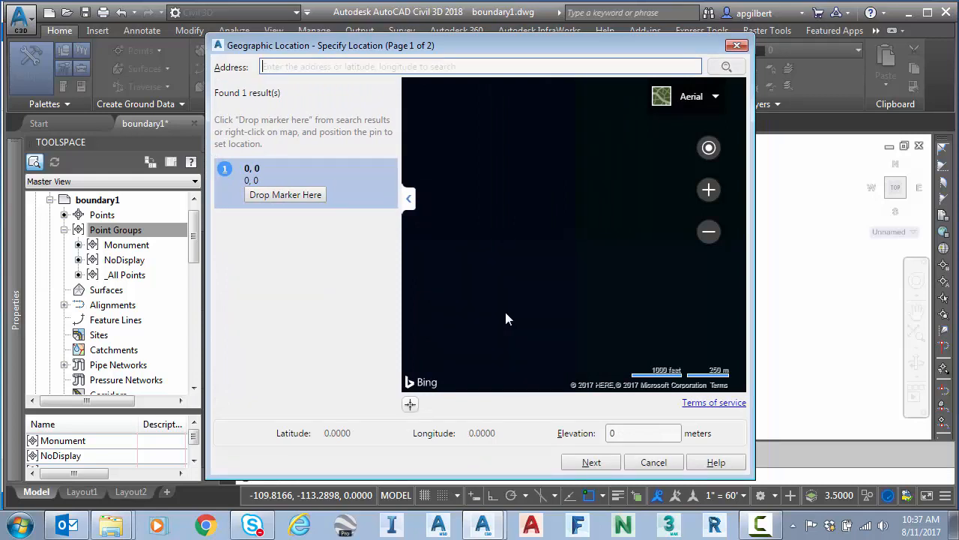
text(gary glen)
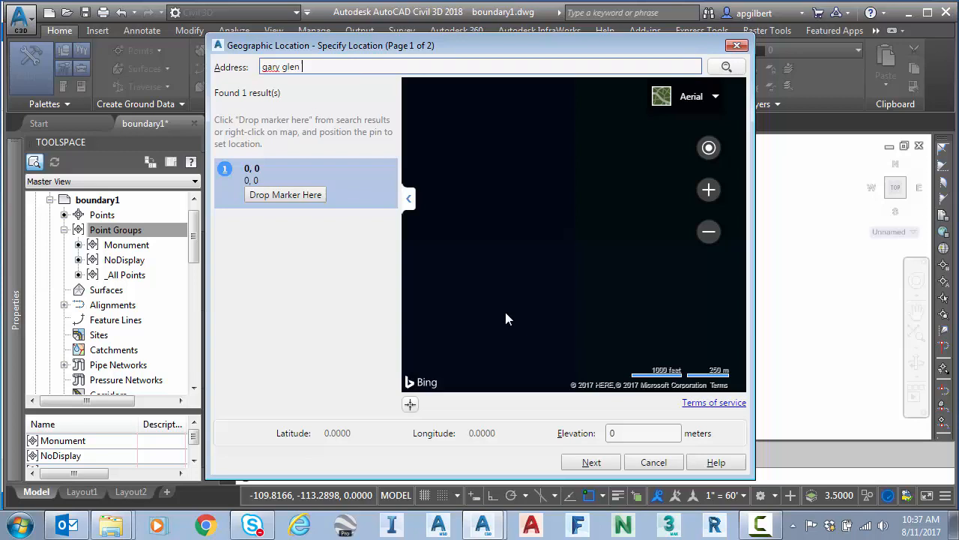
text(blvd,n)
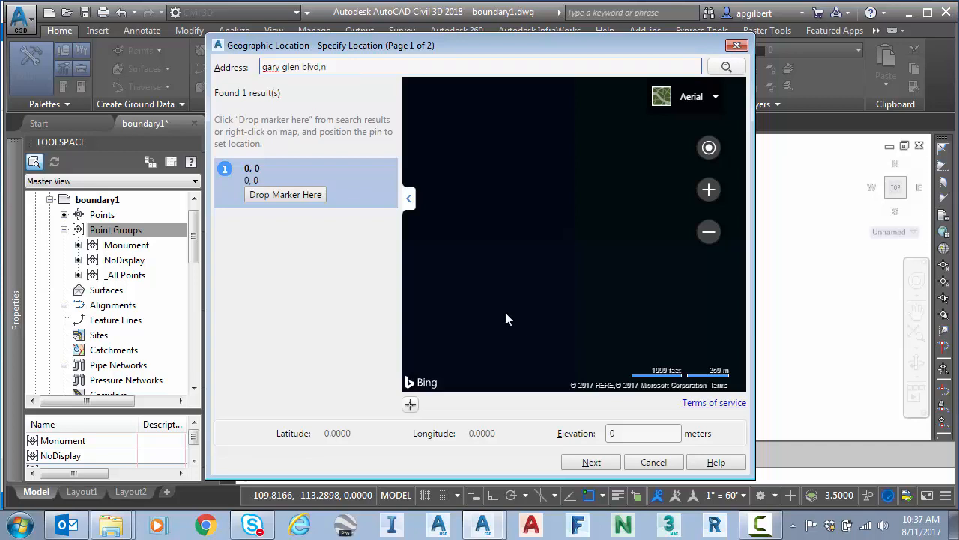
text(huntsville,al)
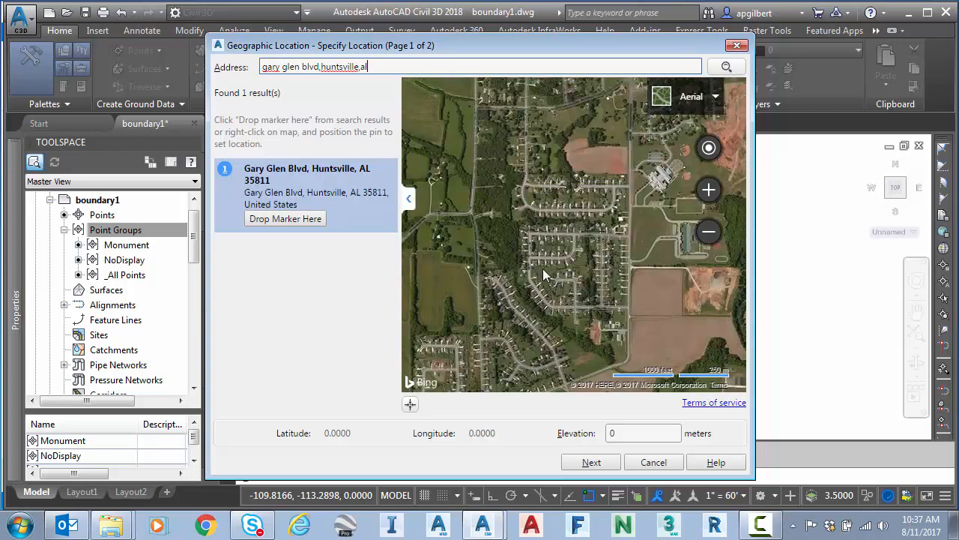
Zoom the aerial map in on the street and place the marker beside the driveway at the road.
click(707, 189)
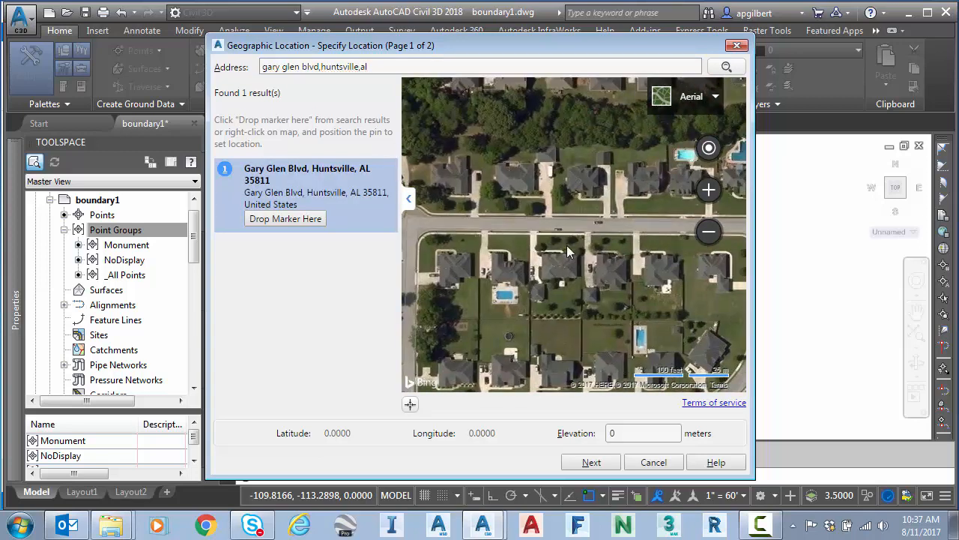
click(707, 189)
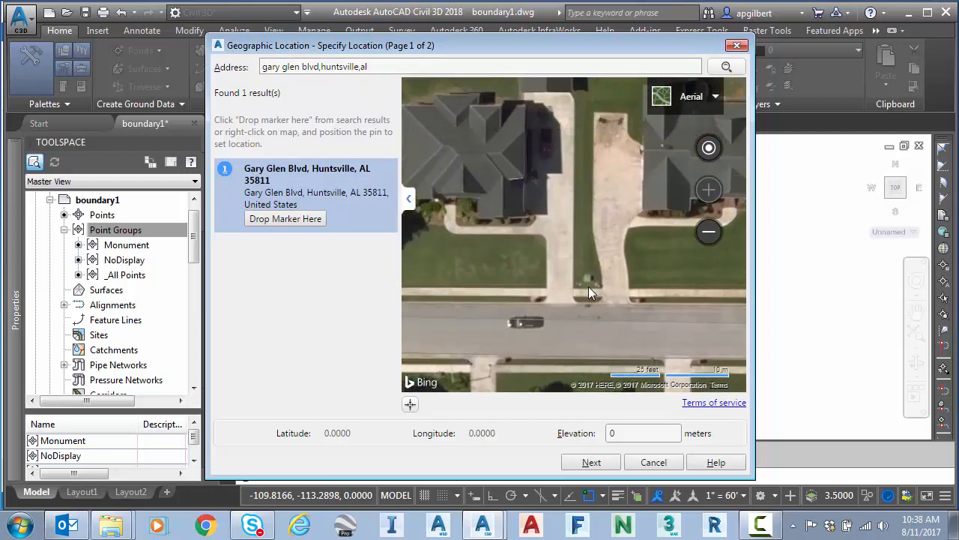
mouse_move(587, 282)
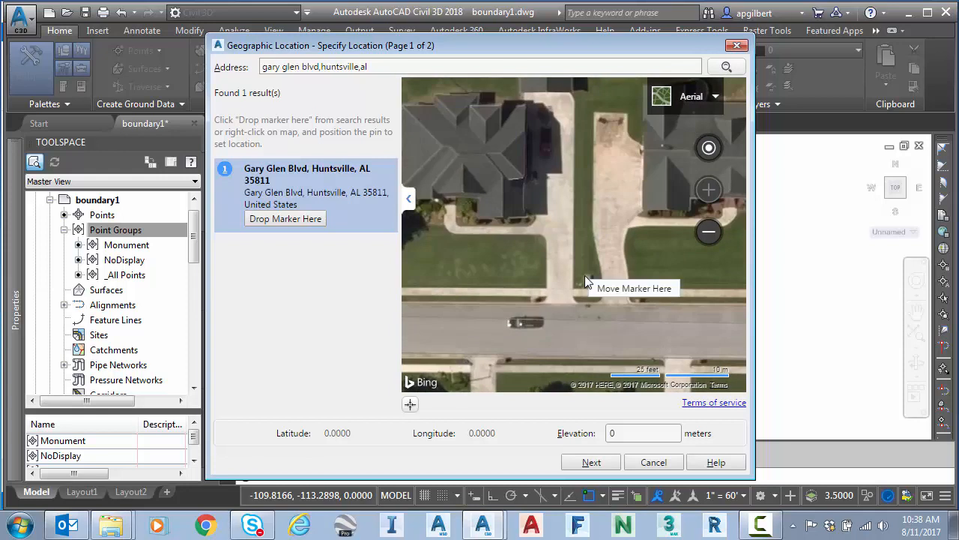
mouse_move(605, 291)
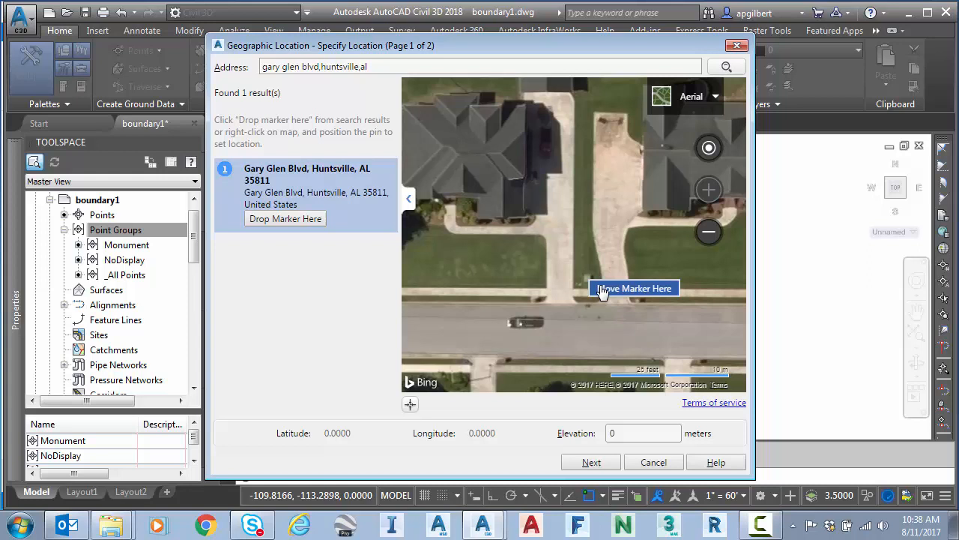
click(591, 462)
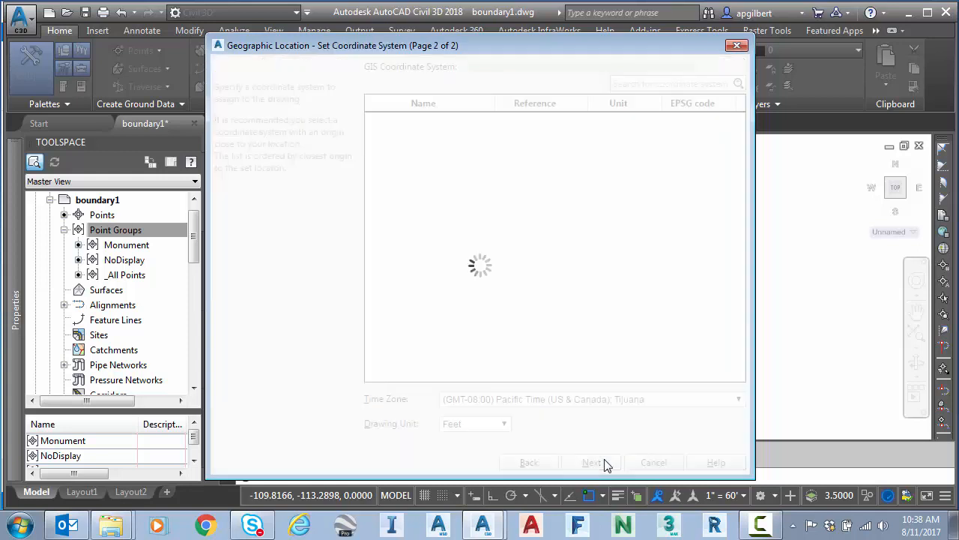
mouse_move(633, 244)
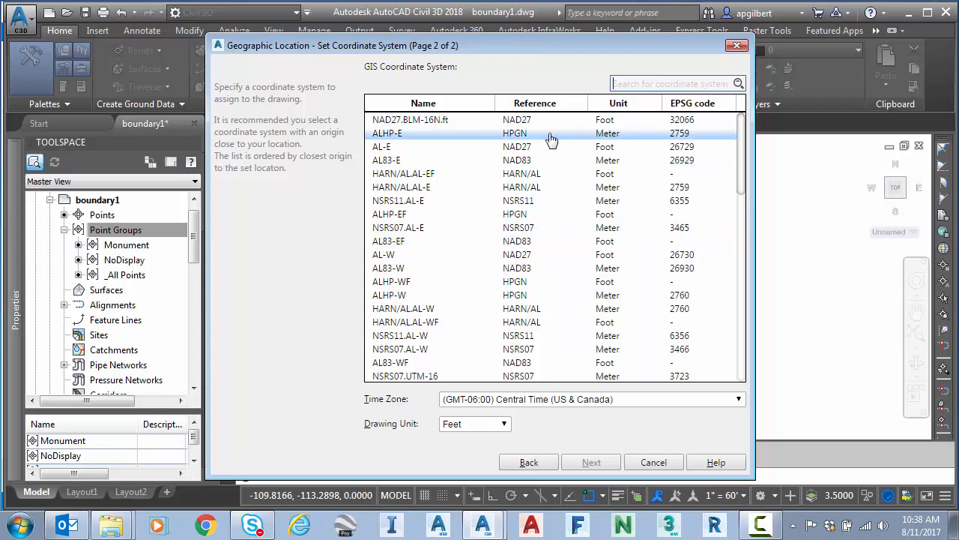
Sort coordinate systems by reference, assign AL83-EF (NAD83, feet), and continue to the drawing point prompt.
click(534, 102)
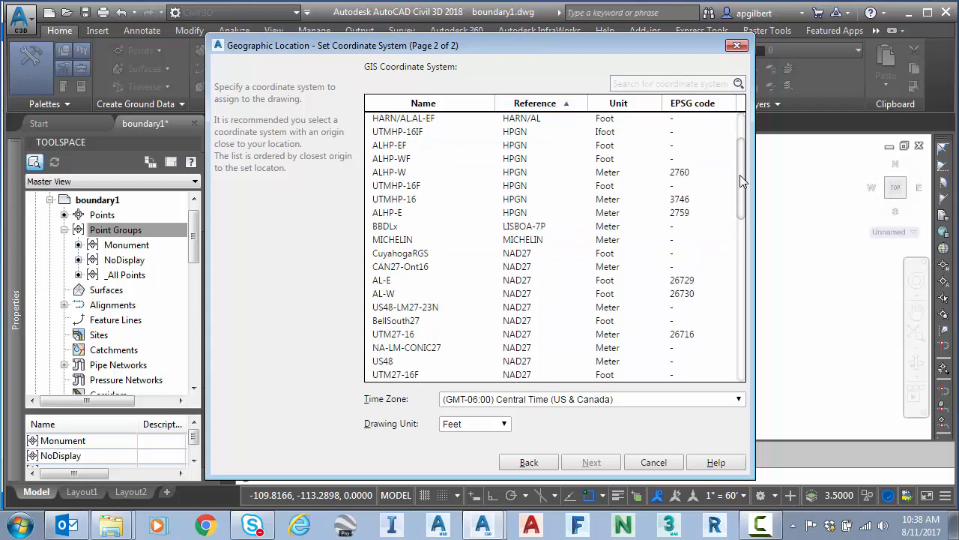
scroll(down, 3)
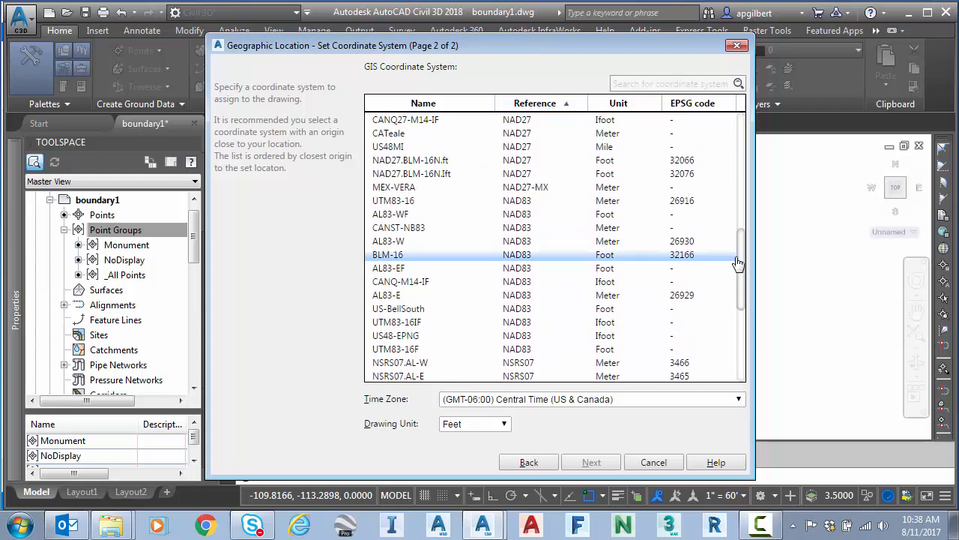
click(450, 267)
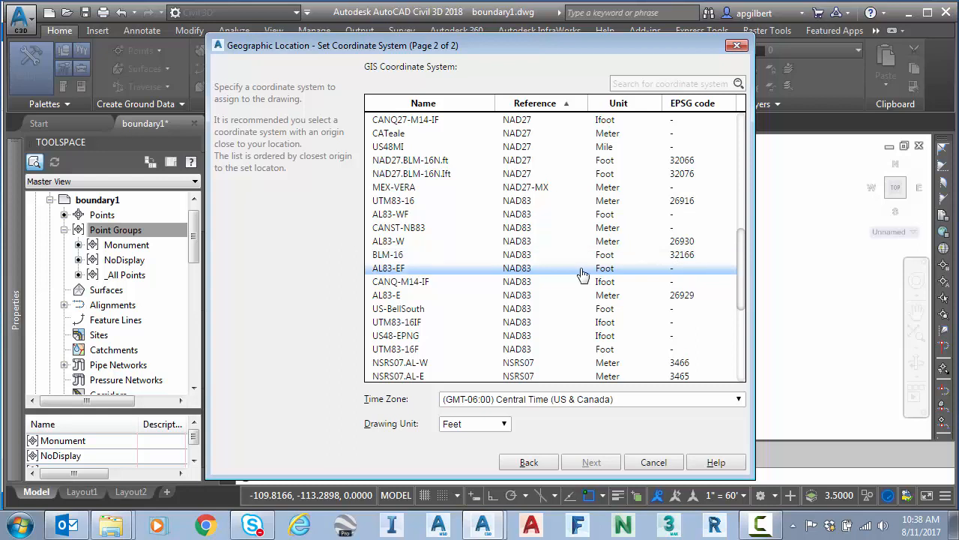
mouse_move(557, 267)
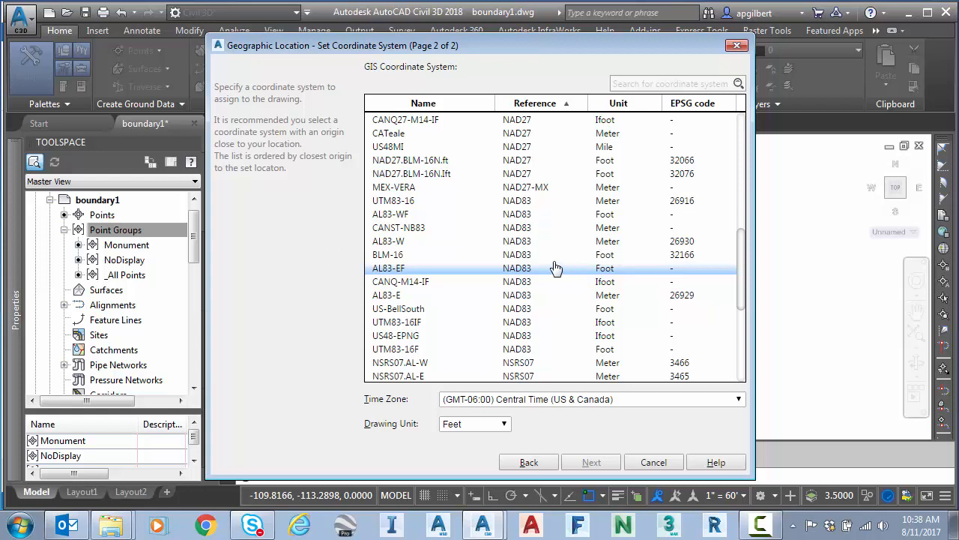
click(389, 267)
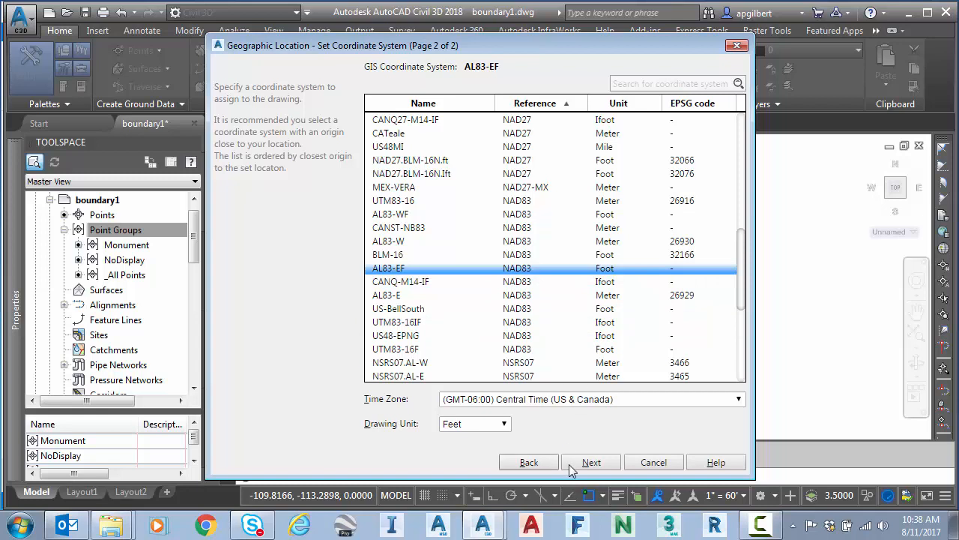
click(590, 461)
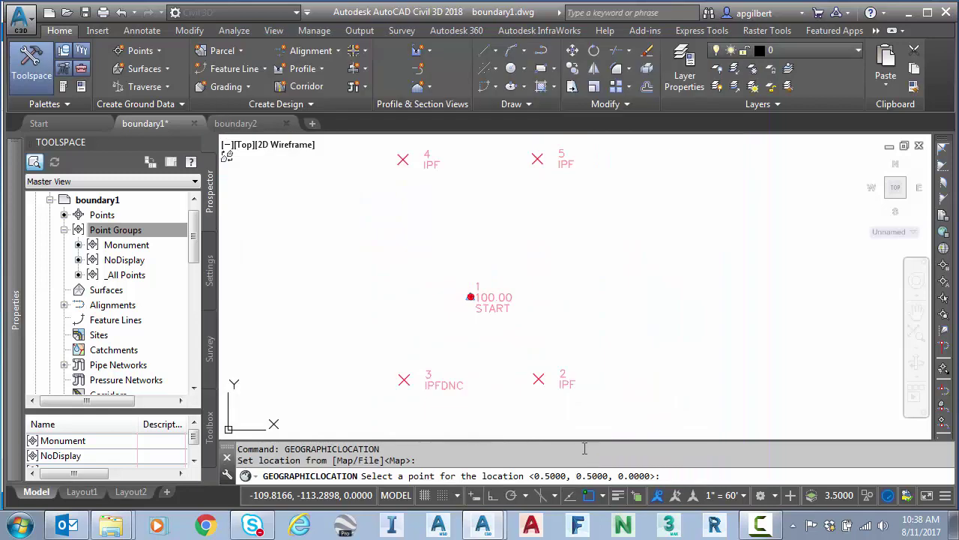
mouse_move(623, 403)
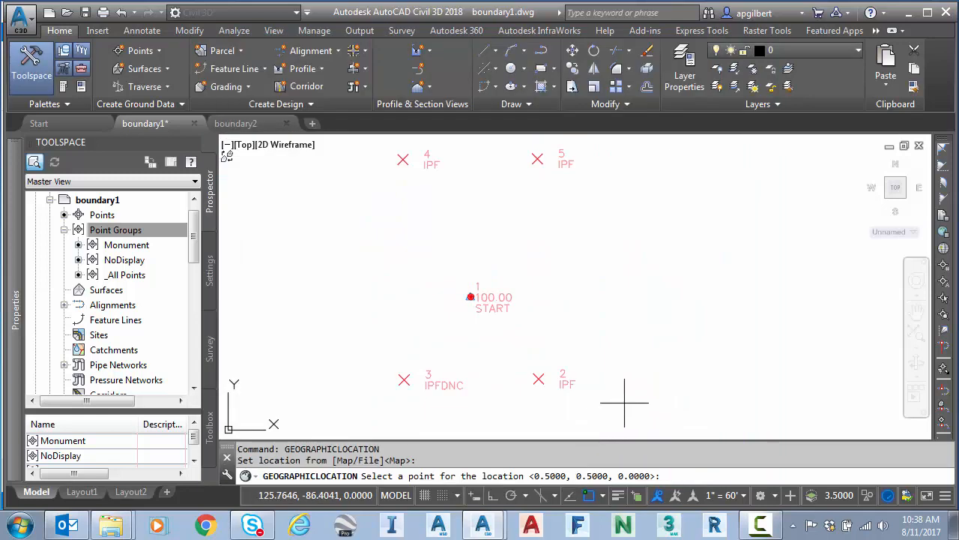
mouse_move(542, 399)
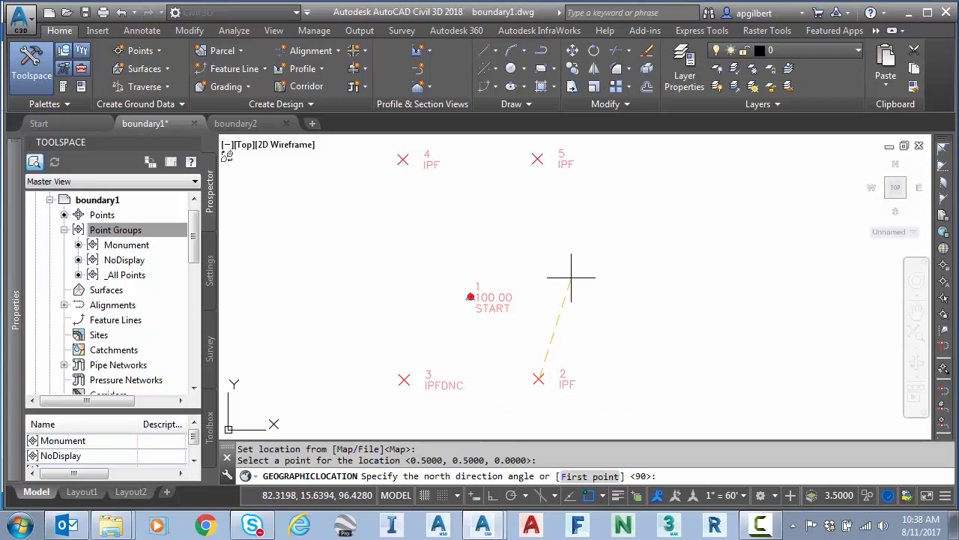
mouse_move(567, 234)
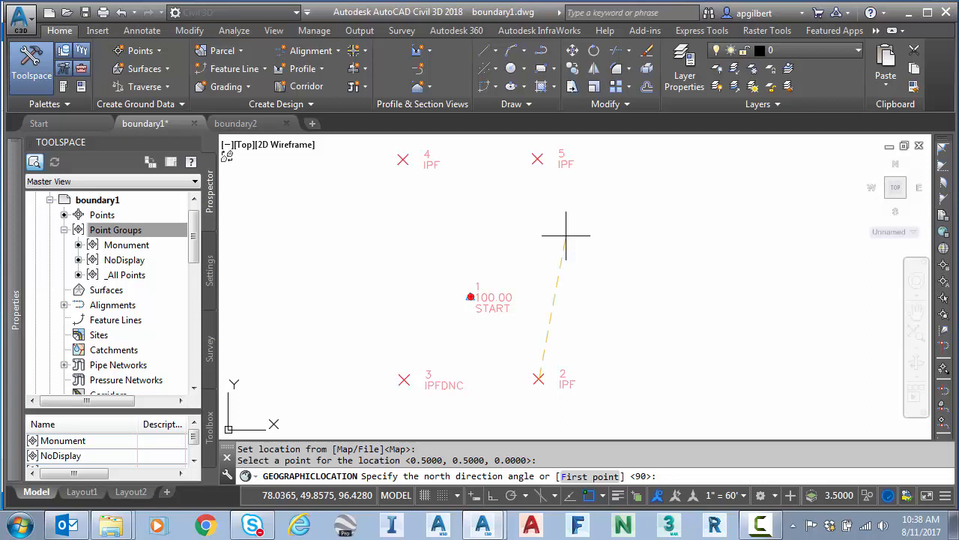
mouse_move(663, 180)
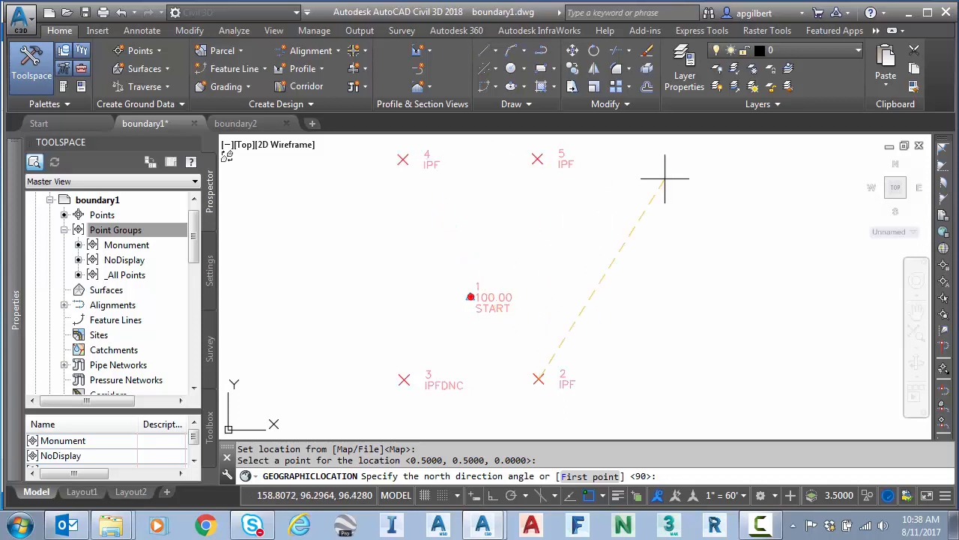
mouse_move(613, 213)
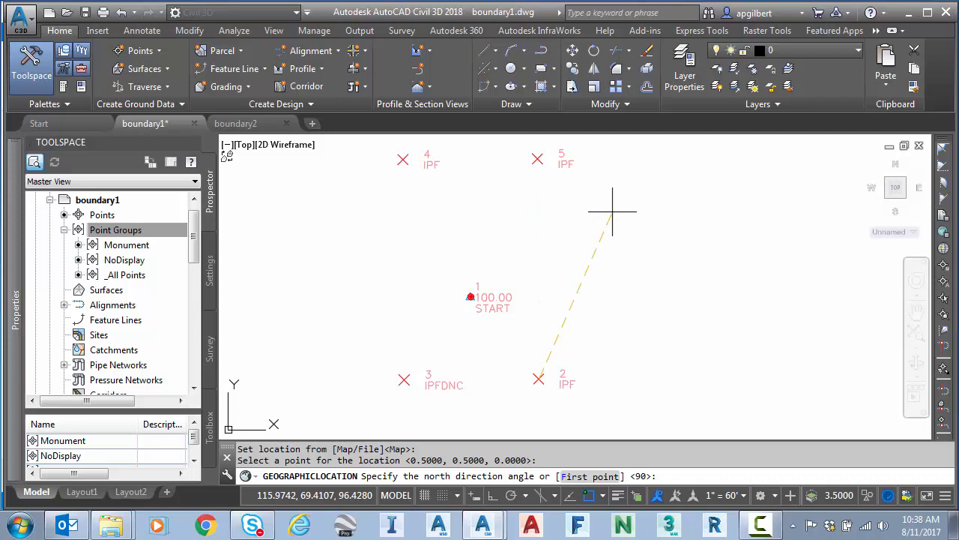
mouse_move(621, 303)
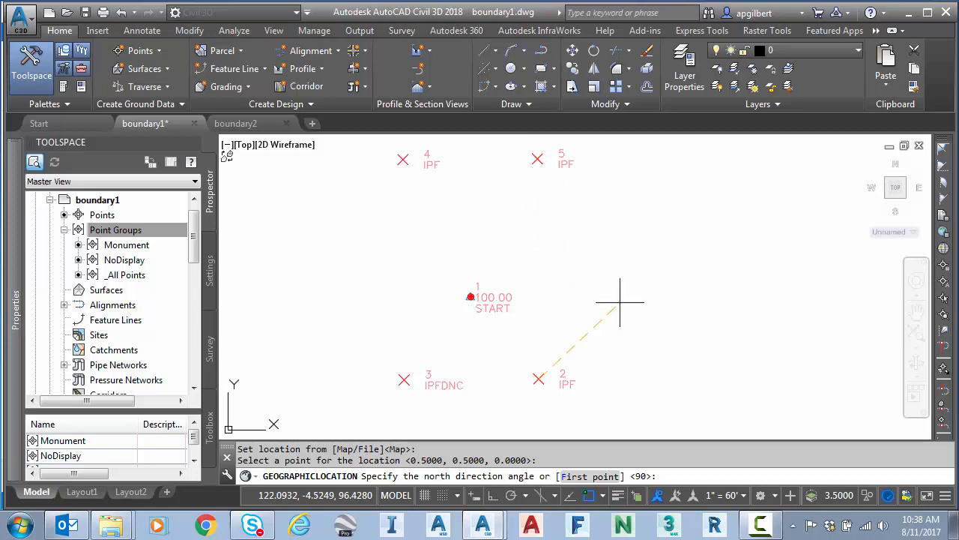
mouse_move(618, 216)
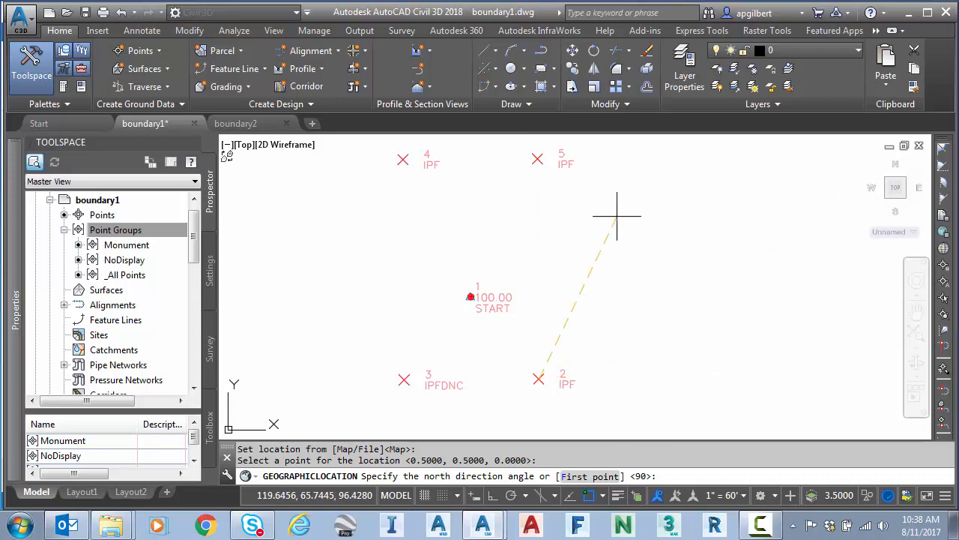
mouse_move(579, 258)
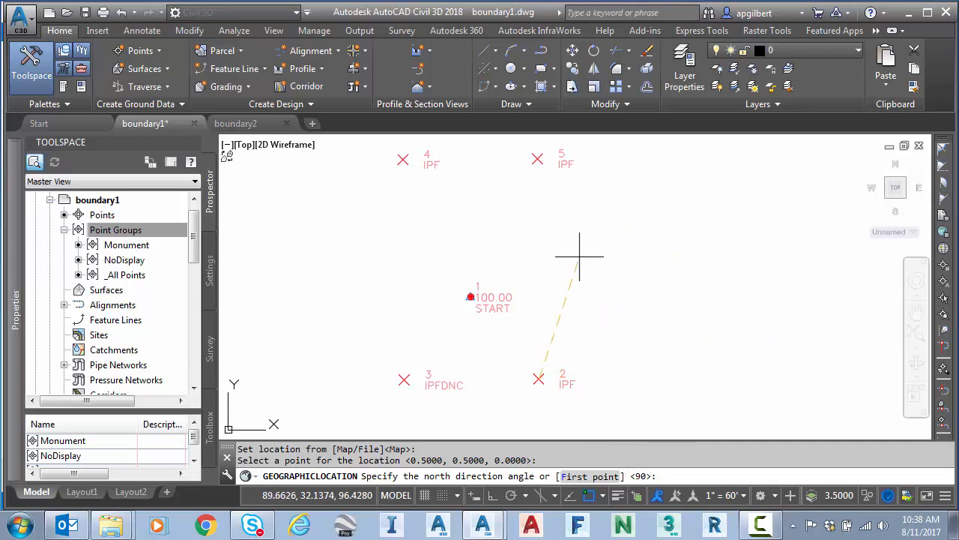
mouse_move(696, 386)
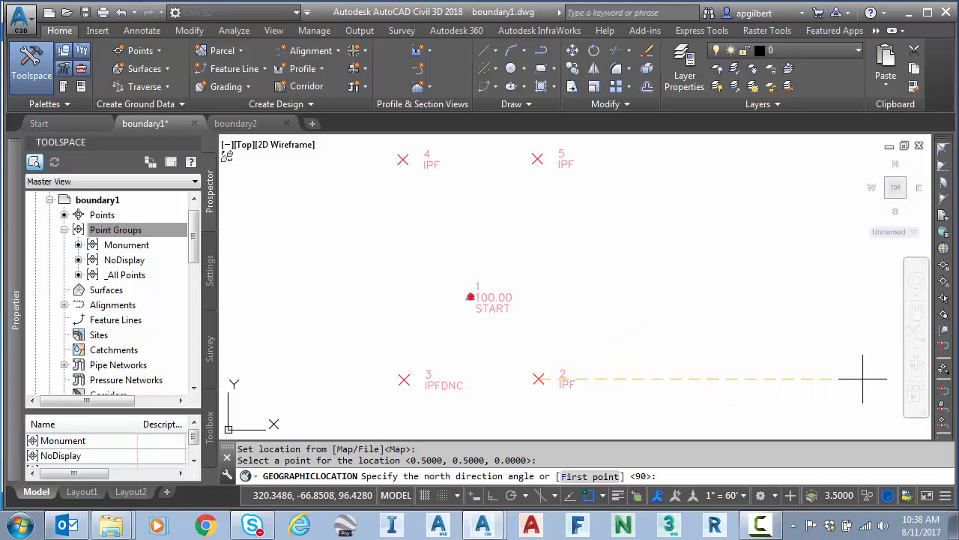
mouse_move(525, 142)
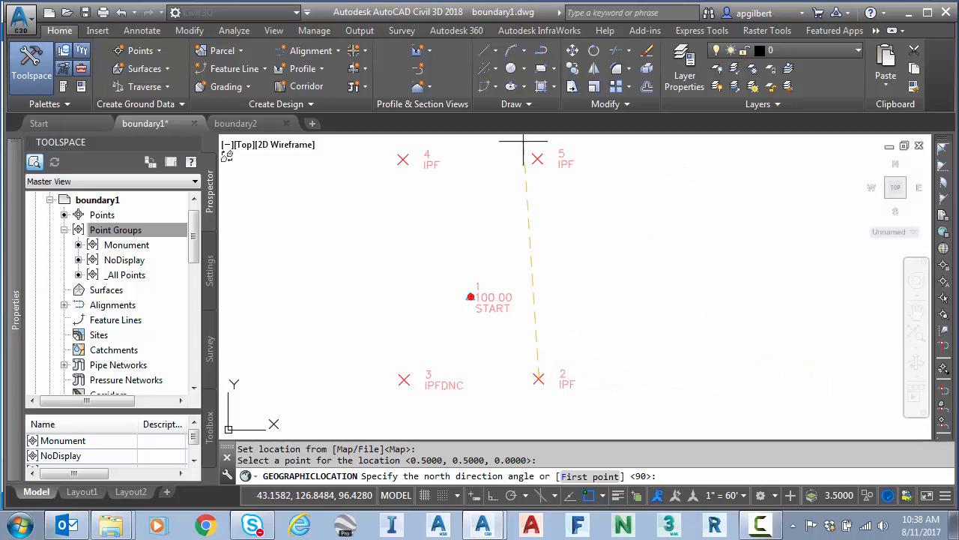
mouse_move(656, 212)
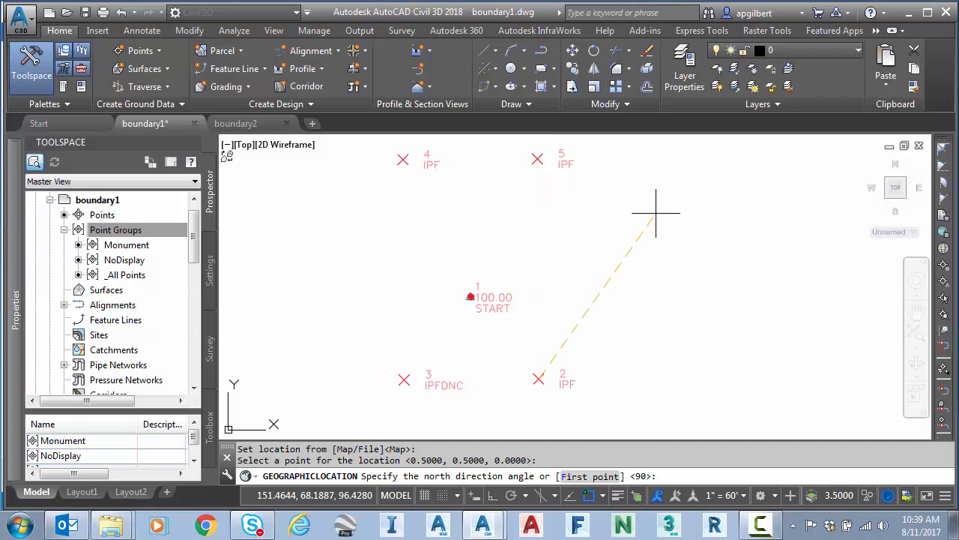
Pick a second point to set the north direction, completing boundary1's geolocation.
click(657, 213)
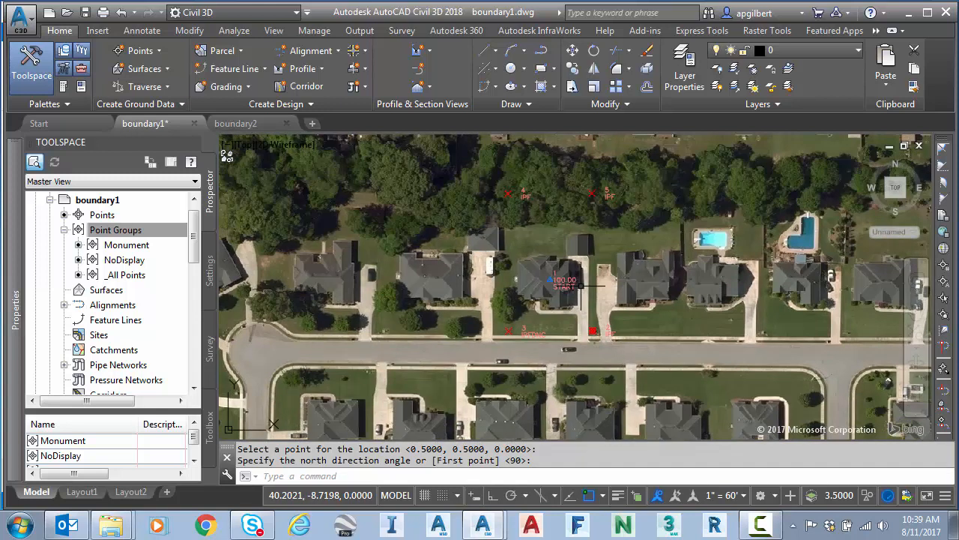
mouse_move(309, 255)
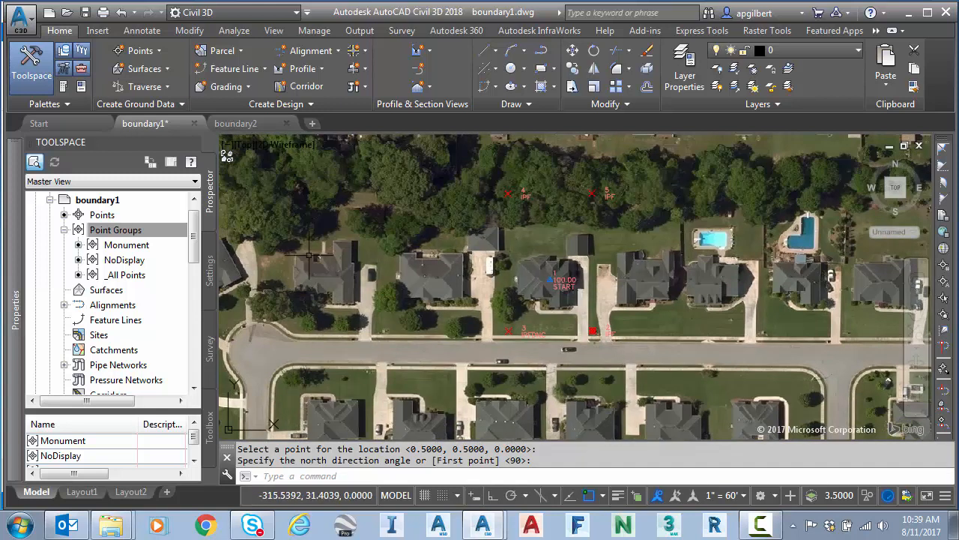
Collapse boundary1's point groups in Prospector and switch to the boundary2 drawing.
click(65, 229)
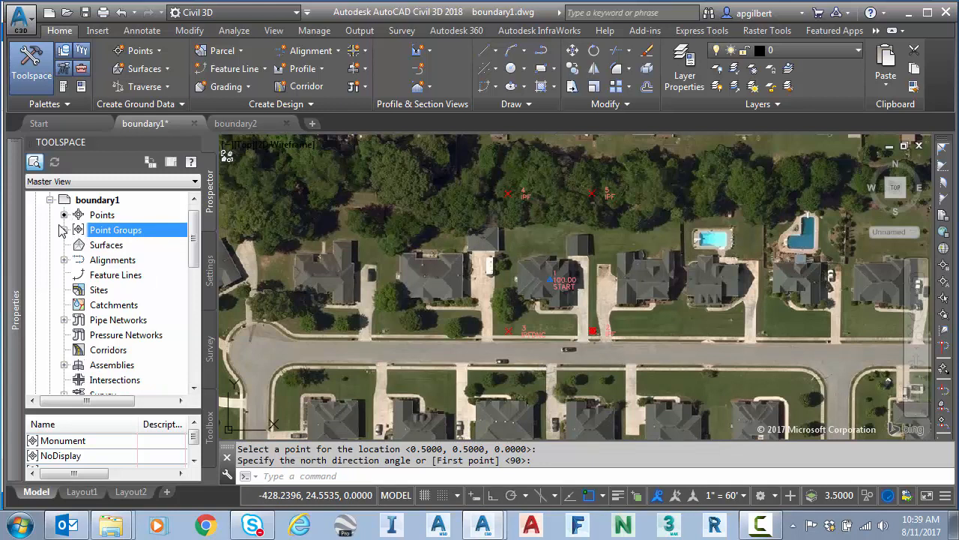
right_click(96, 215)
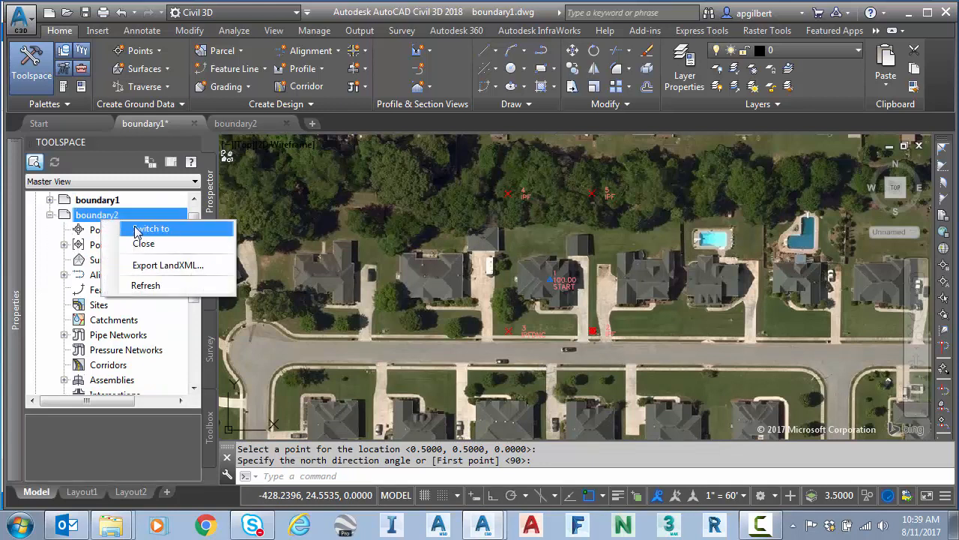
click(151, 228)
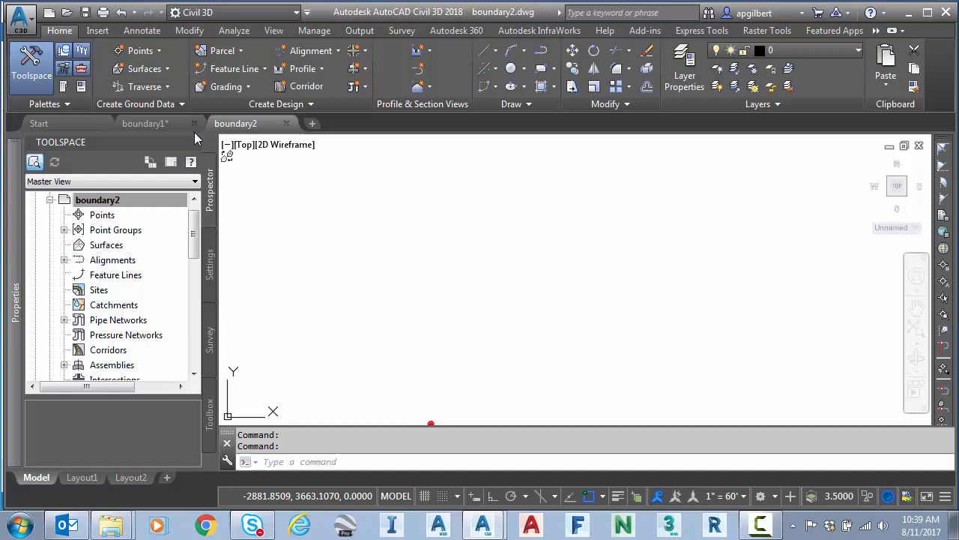
click(98, 30)
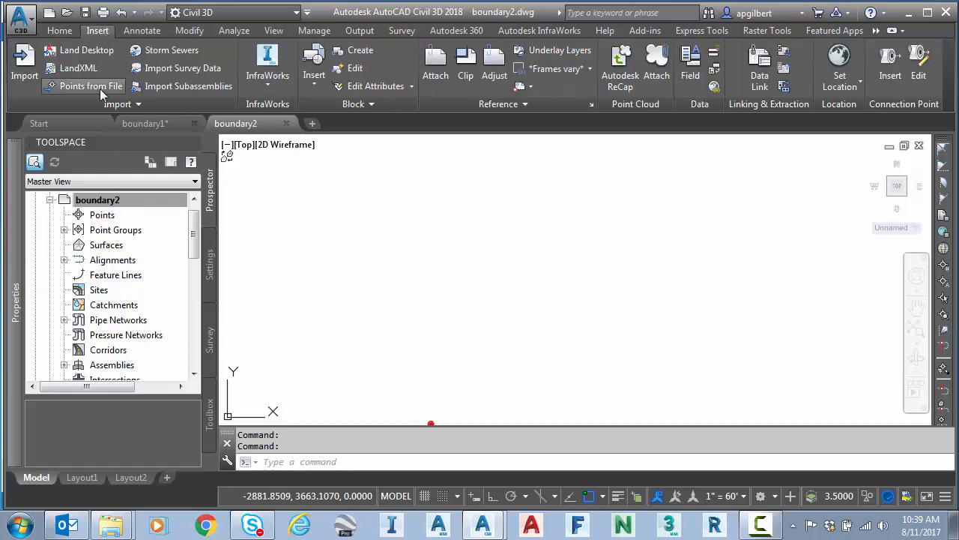
Import Boundary2.TXT through Points from File as PNEZD (comma delimited).
click(90, 86)
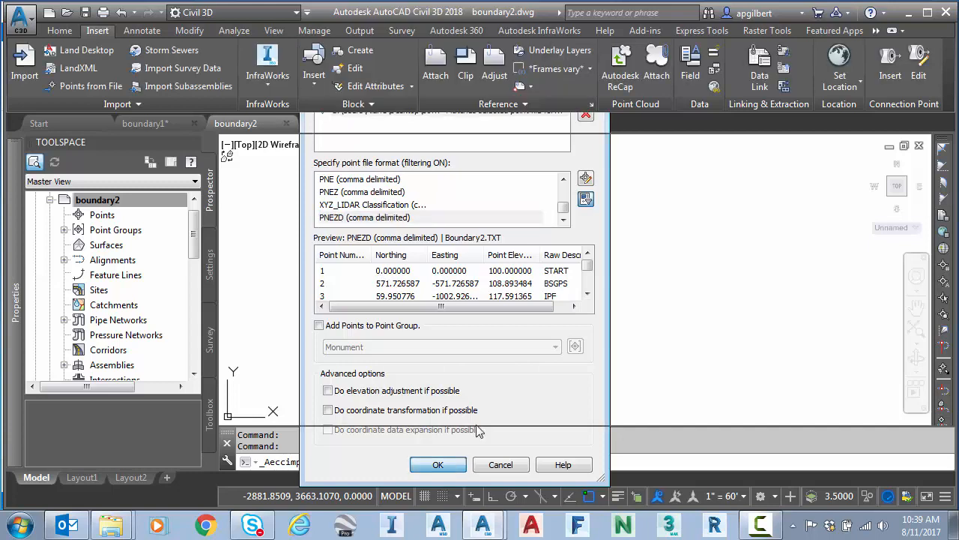
click(438, 465)
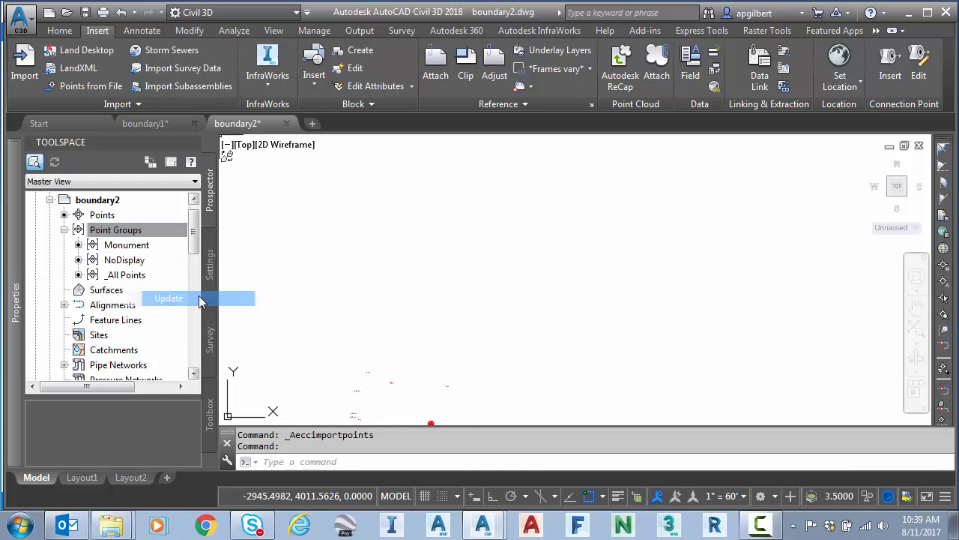
Zoom extents with annotation scale 1" = 80', then bring up Boundary2.RW5 in Notepad.
click(168, 296)
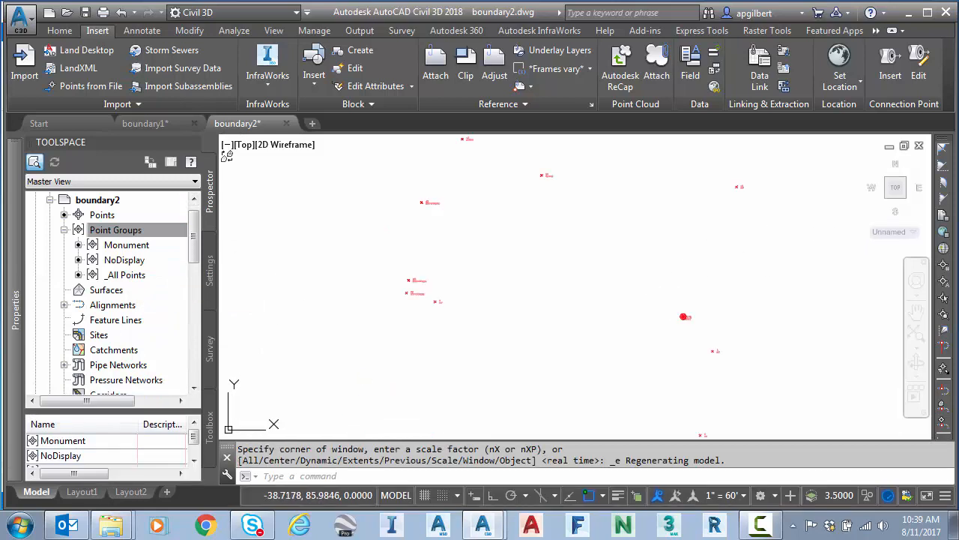
mouse_move(738, 503)
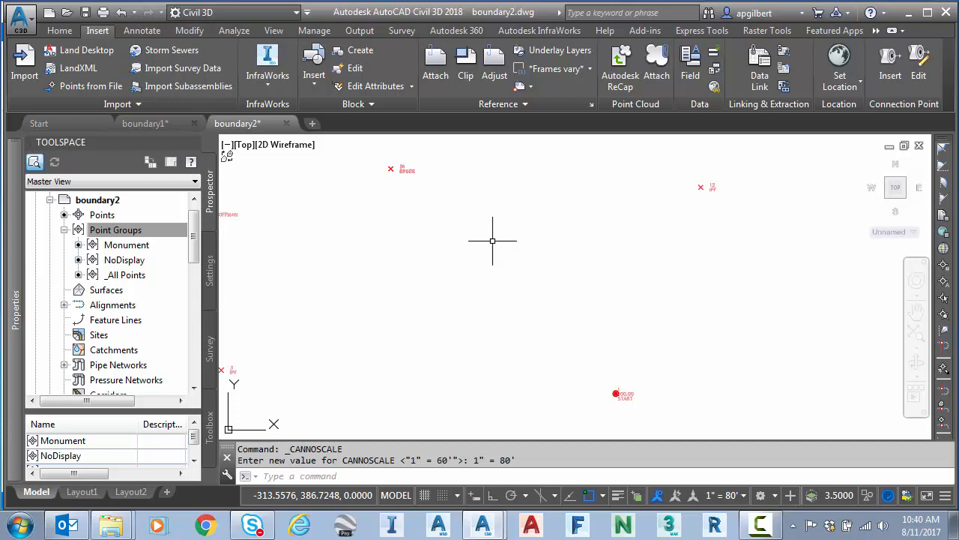
mouse_move(516, 357)
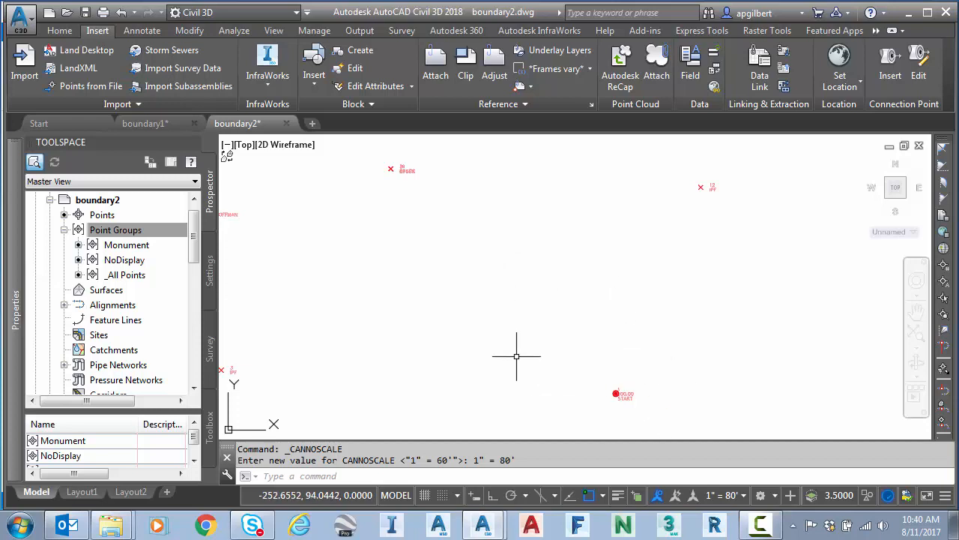
click(66, 524)
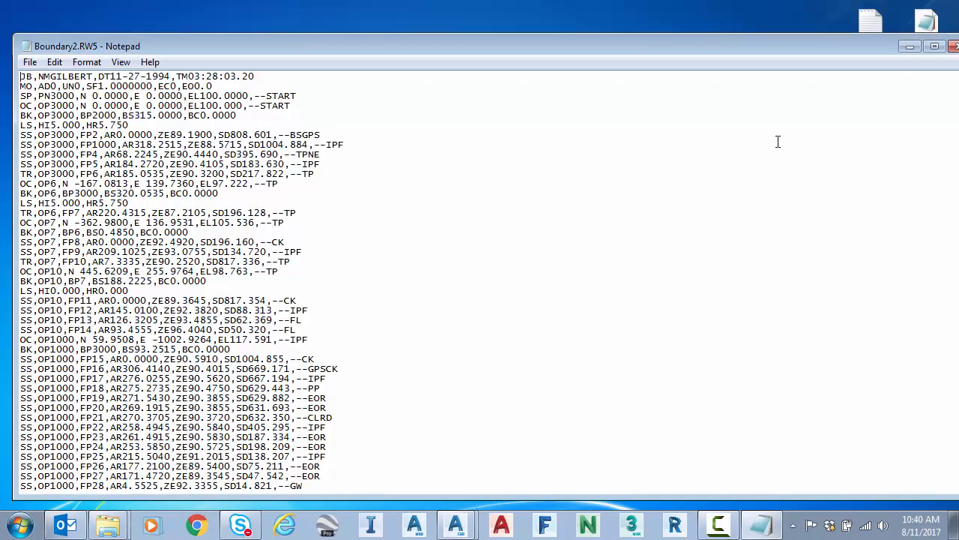
Minimize the Boundary2.RW5 Notepad window and return to boundary2.dwg.
double_click(147, 114)
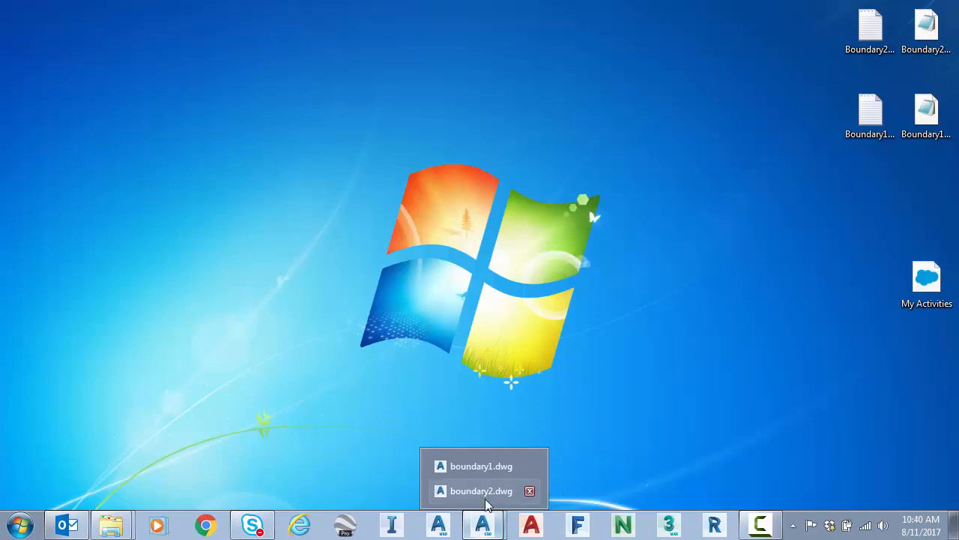
click(483, 491)
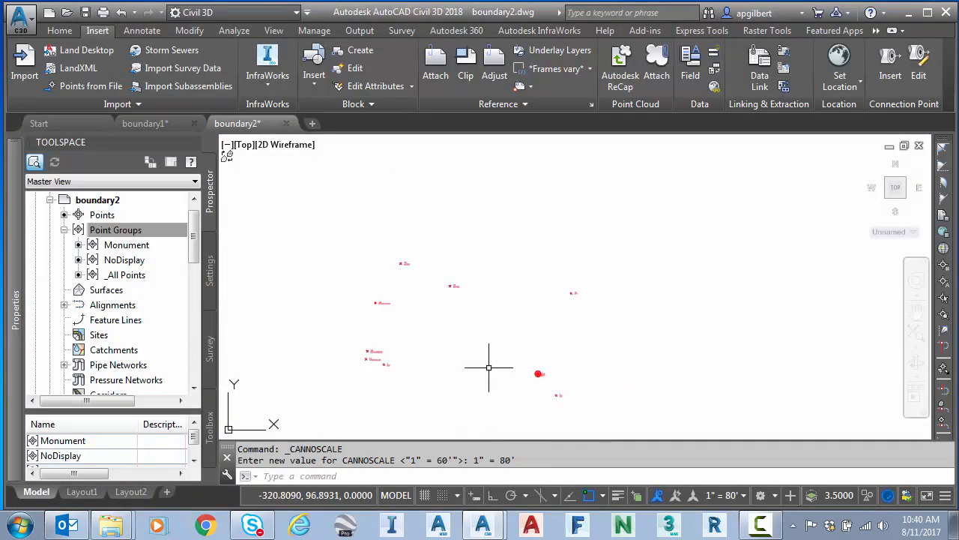
mouse_move(487, 273)
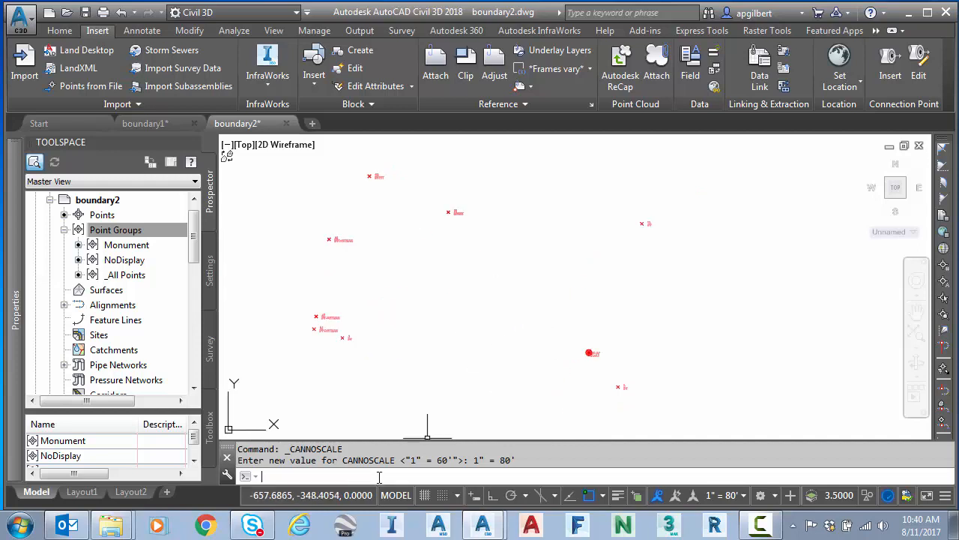
Start GEO, search 'athe' and drop the location marker at Athens, AL.
text(GEO)
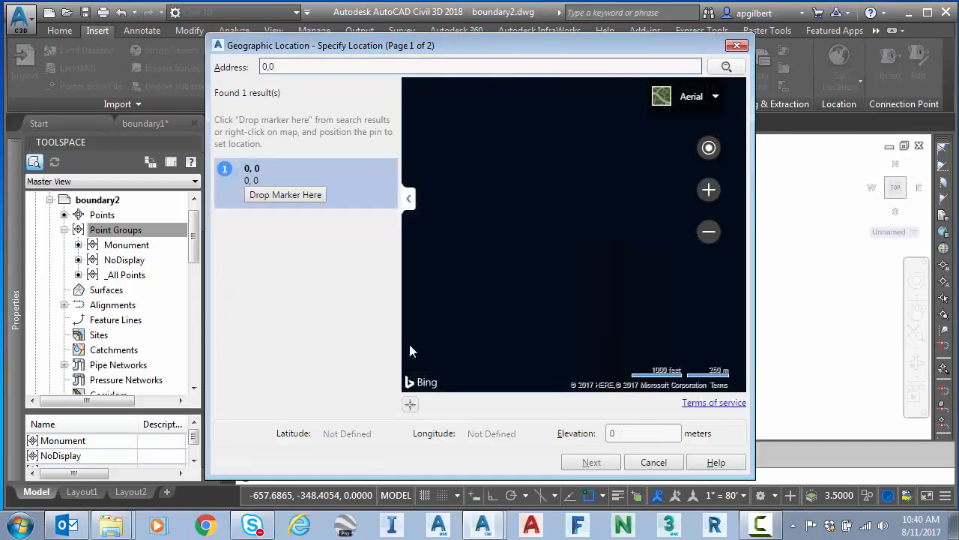
text(athens,al)
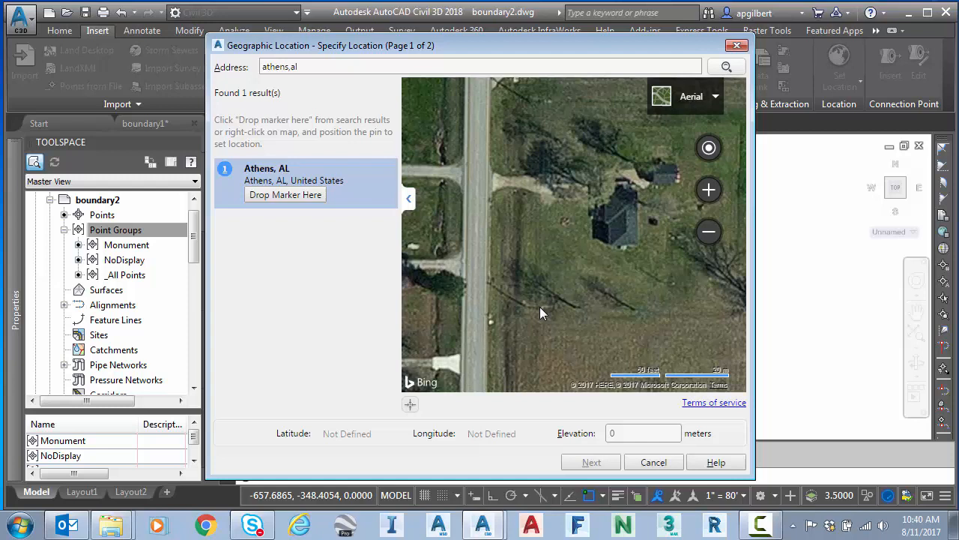
right_click(562, 317)
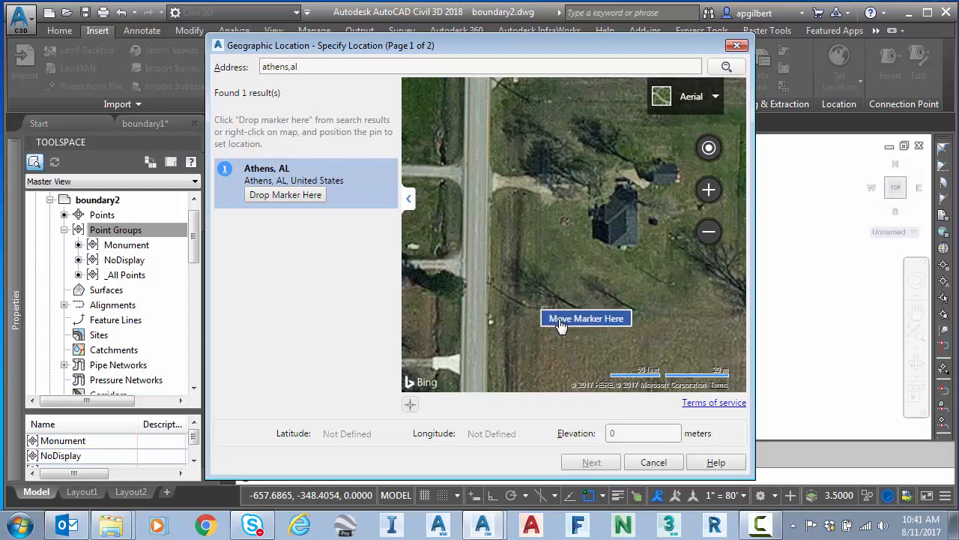
click(586, 318)
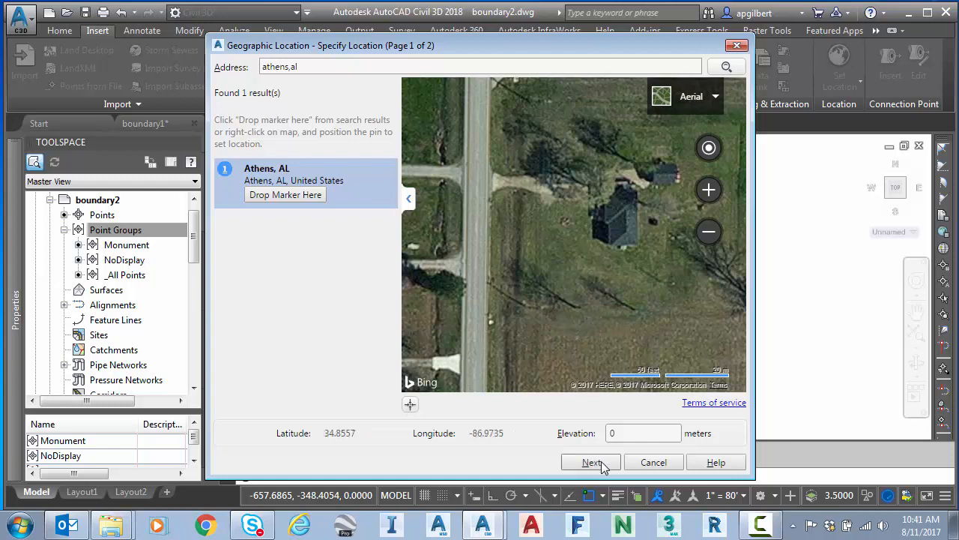
click(591, 462)
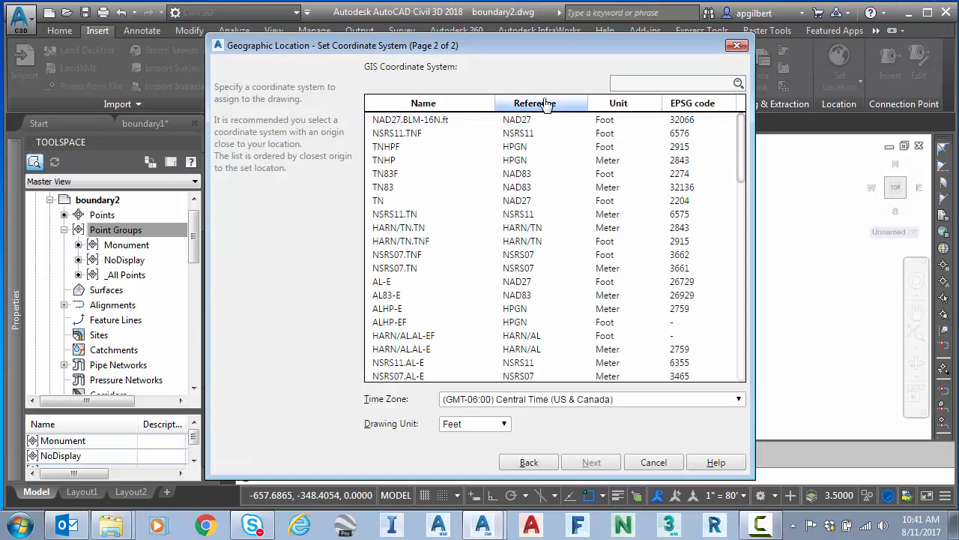
Sort by datum and accept AL83-WF (NAD83, Foot) as the drawing's coordinate system.
click(535, 102)
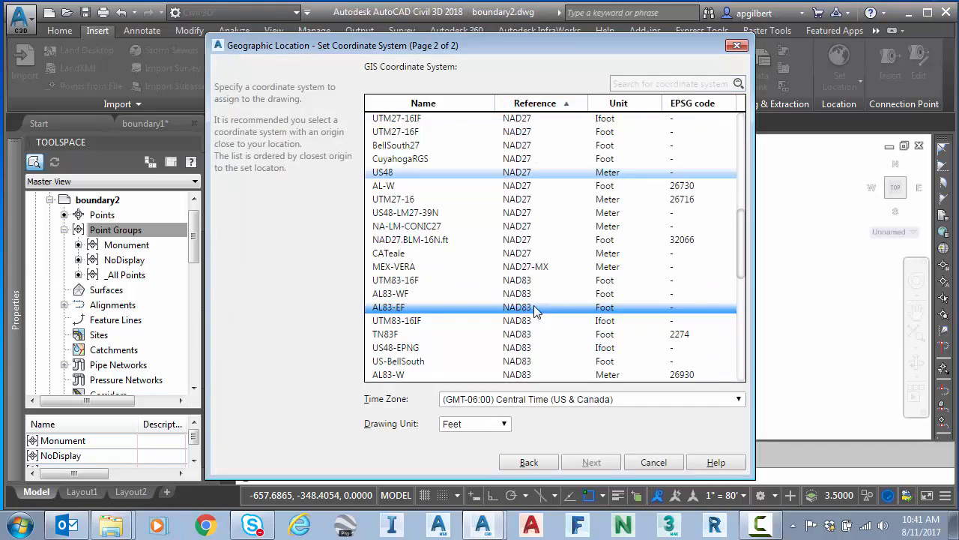
scroll(down, 3)
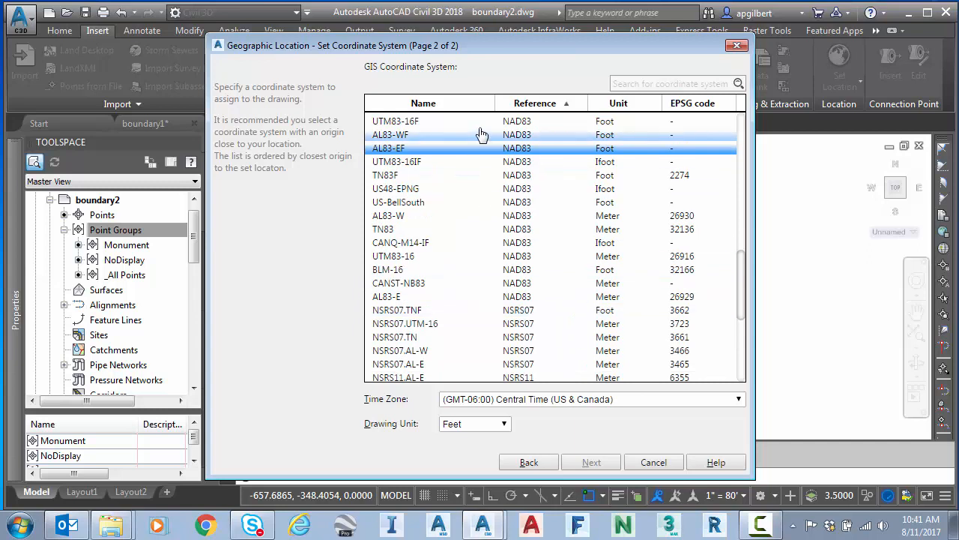
click(591, 462)
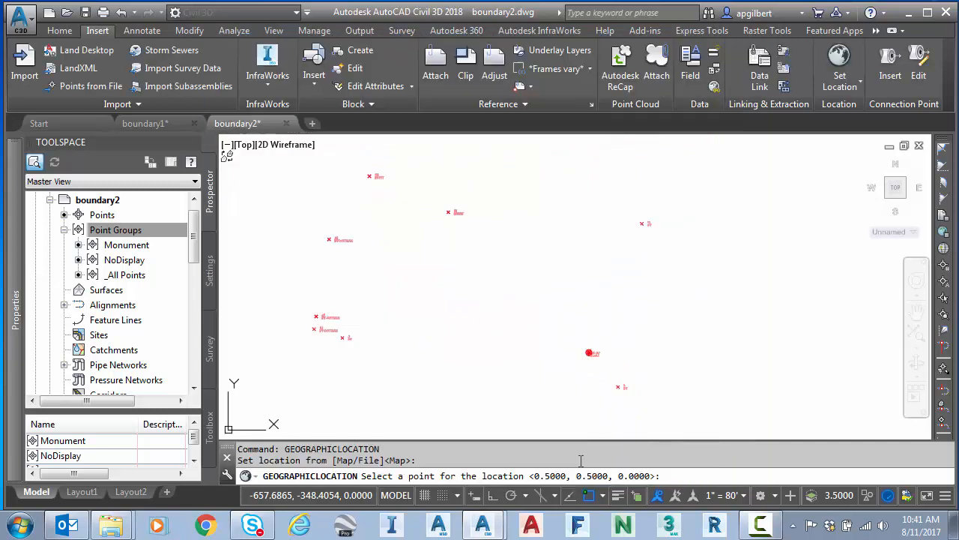
mouse_move(342, 337)
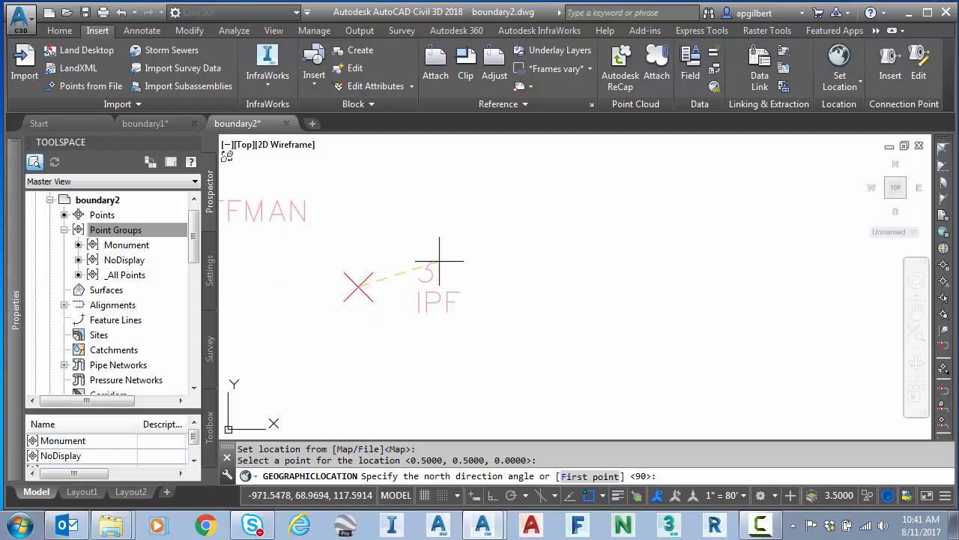
mouse_move(457, 202)
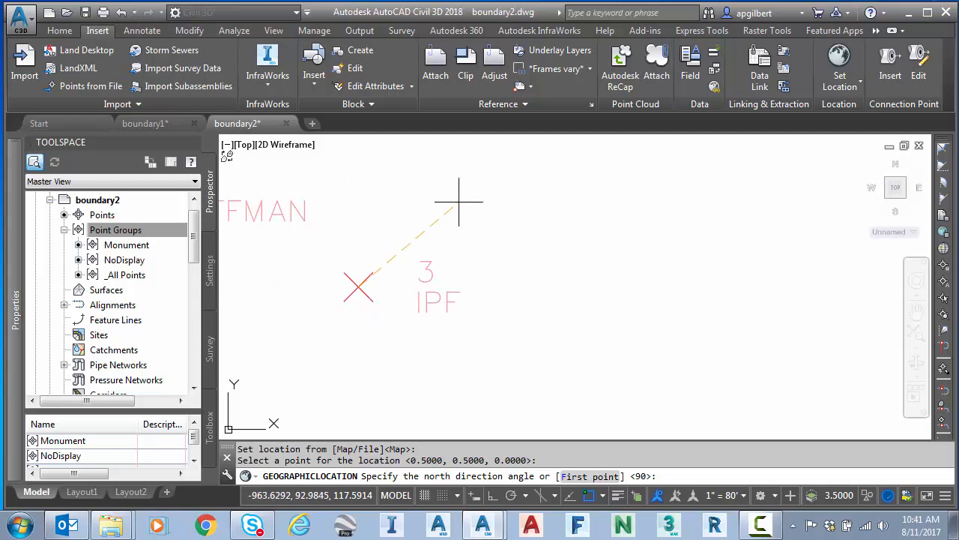
Set the north direction at the boundary point and end the geolocation command.
click(358, 287)
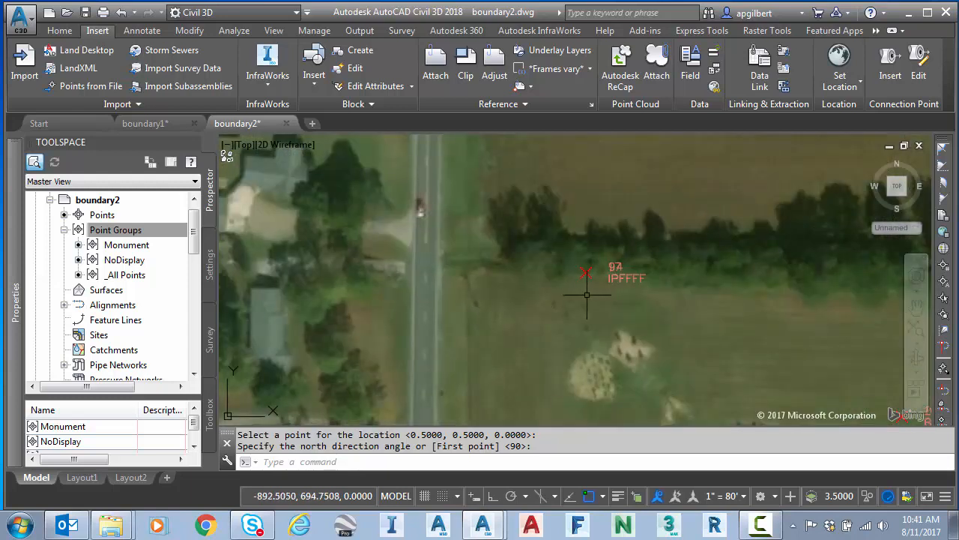
mouse_move(487, 270)
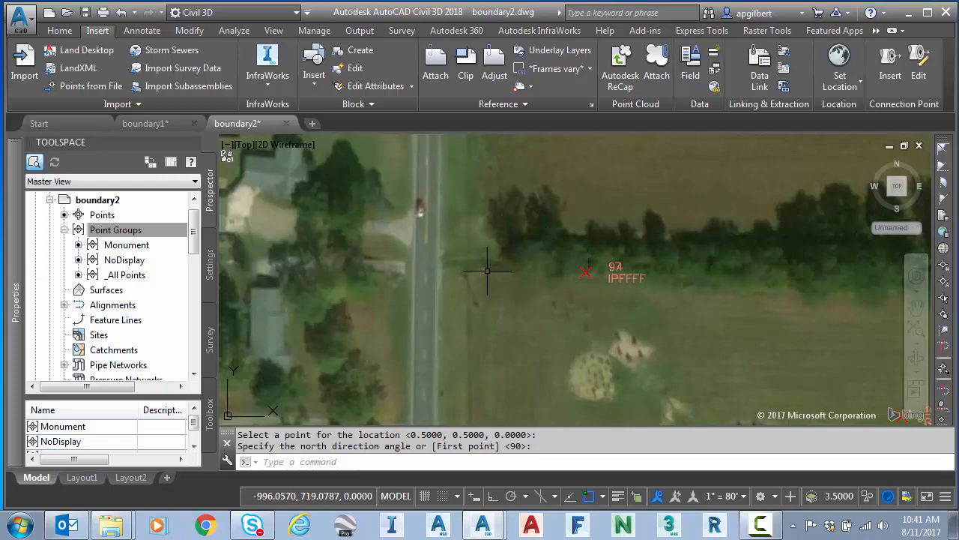
mouse_move(438, 267)
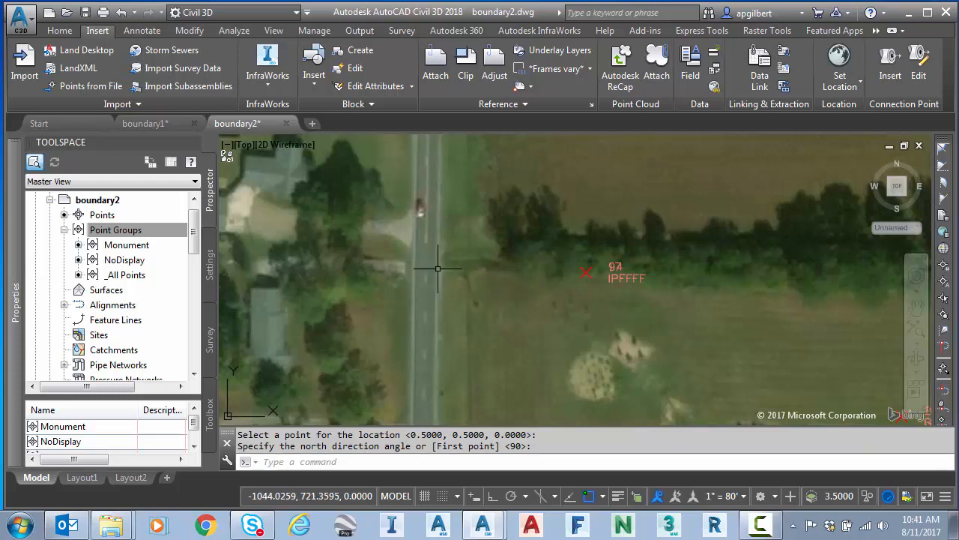
mouse_move(489, 277)
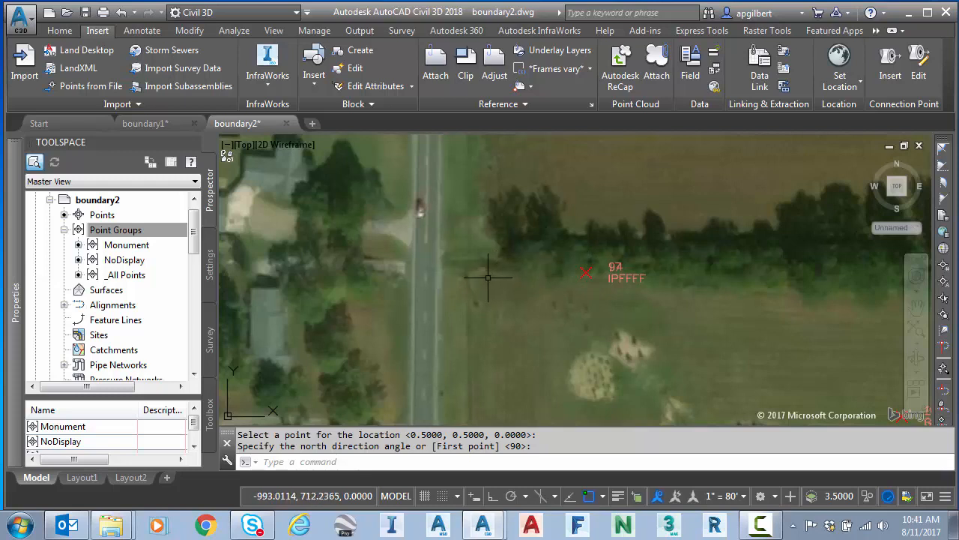
mouse_move(487, 279)
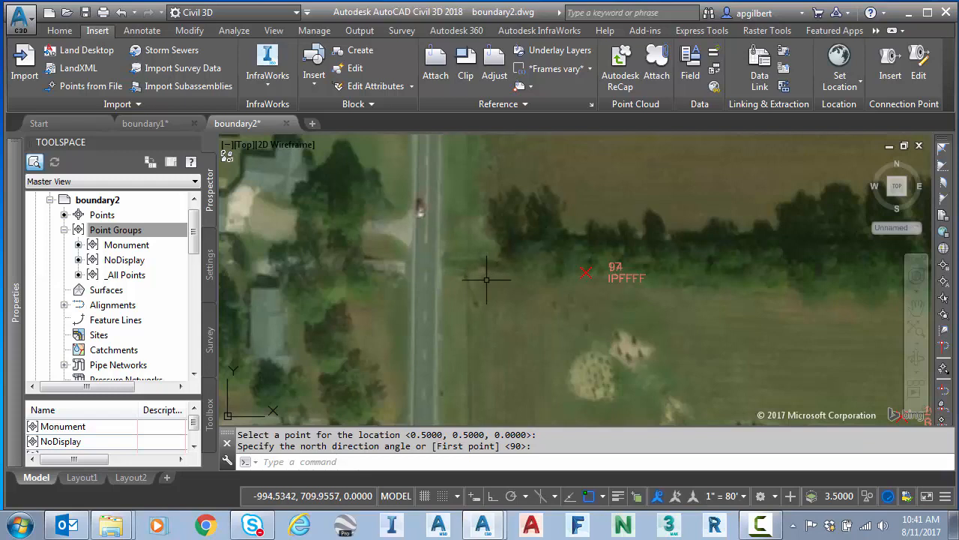
key(Escape)
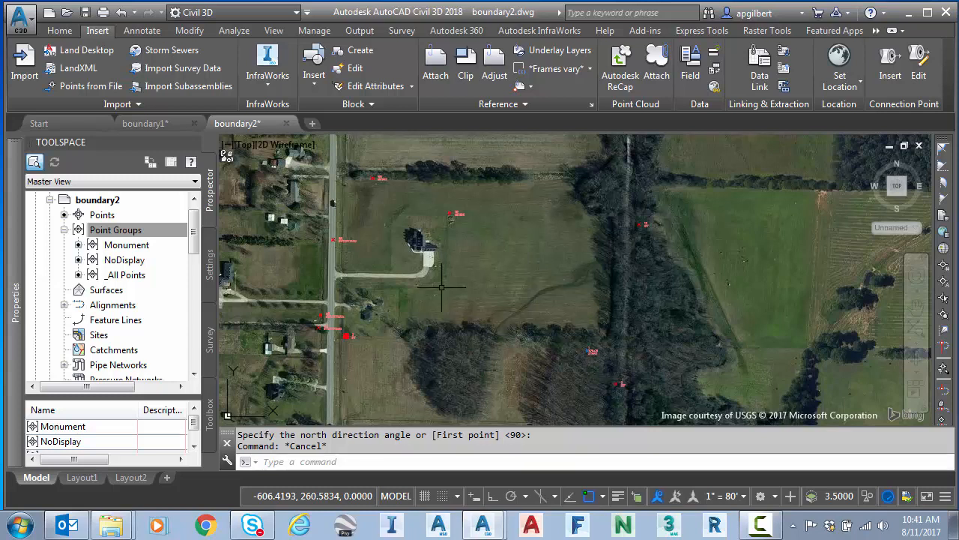
mouse_move(357, 335)
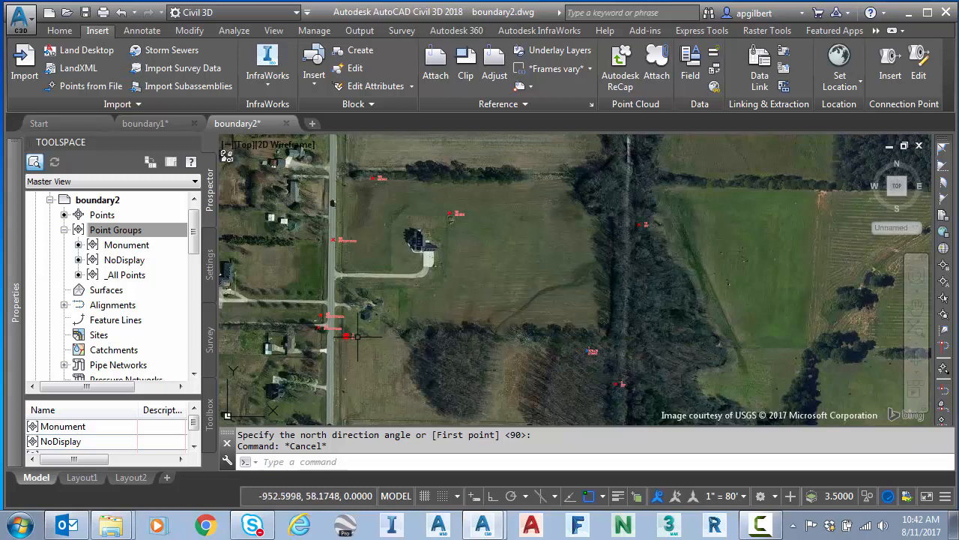
mouse_move(449, 307)
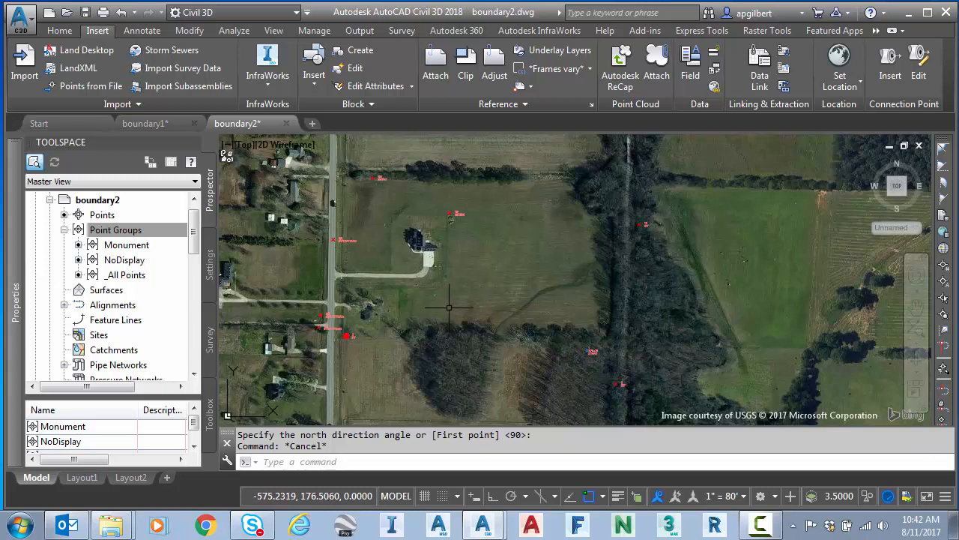
mouse_move(443, 308)
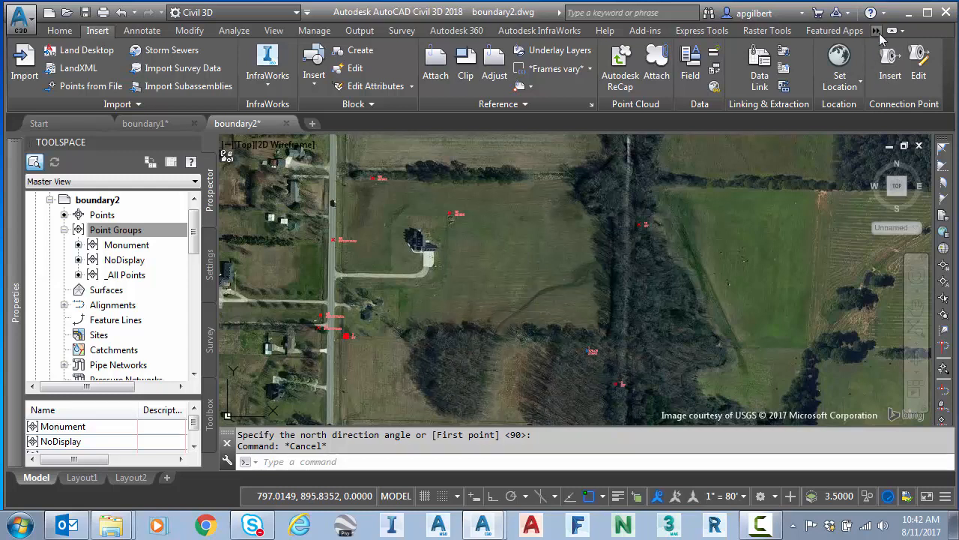
Choose Geolocation from the Set Location dropdown to show its ribbon tools.
click(893, 30)
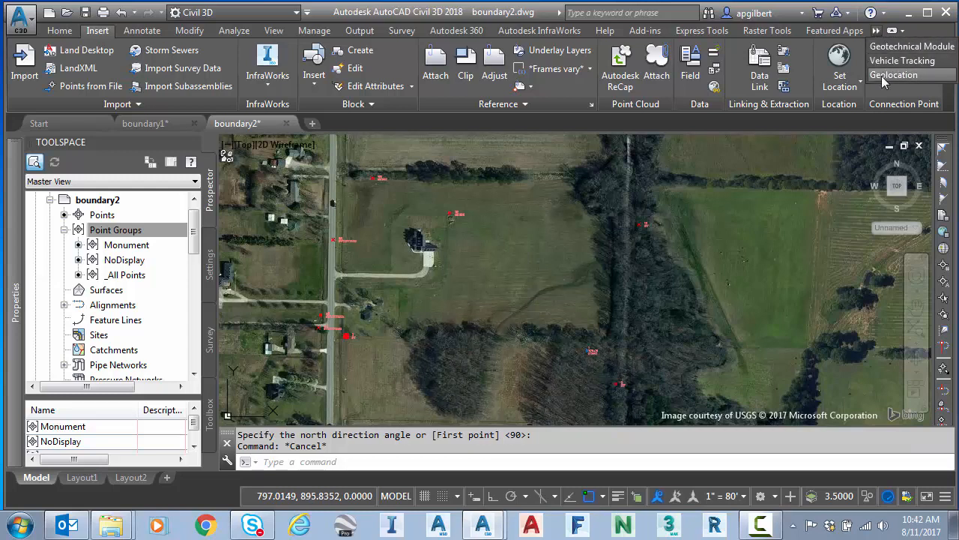
mouse_move(889, 81)
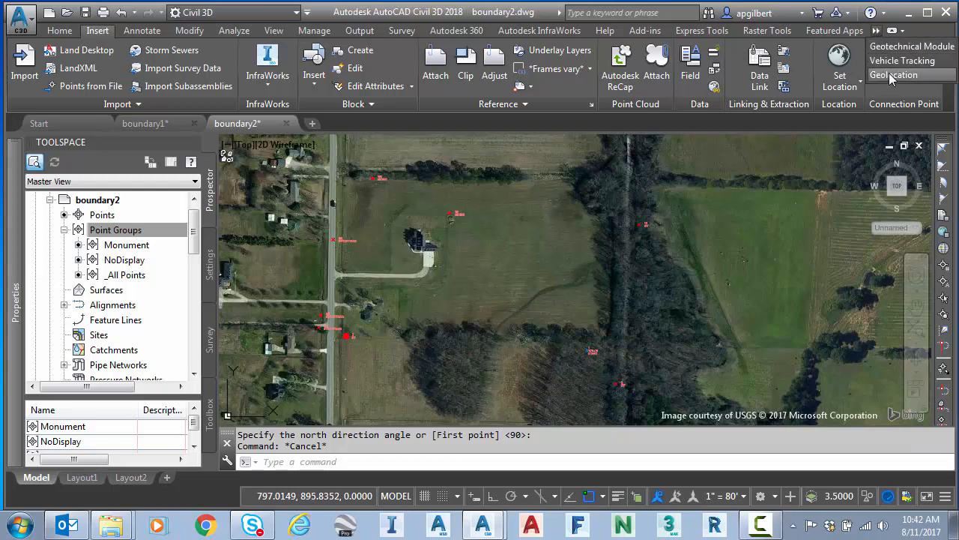
click(893, 75)
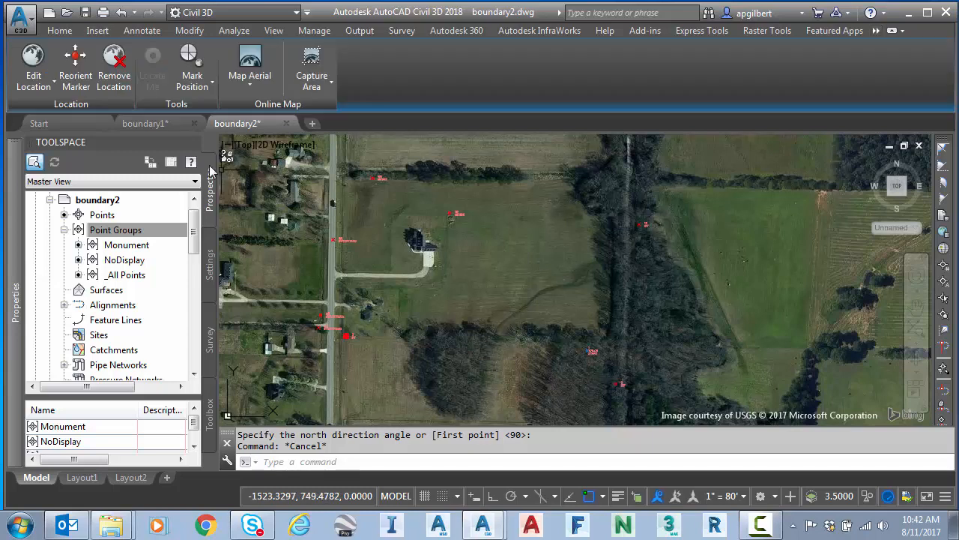
mouse_move(75, 63)
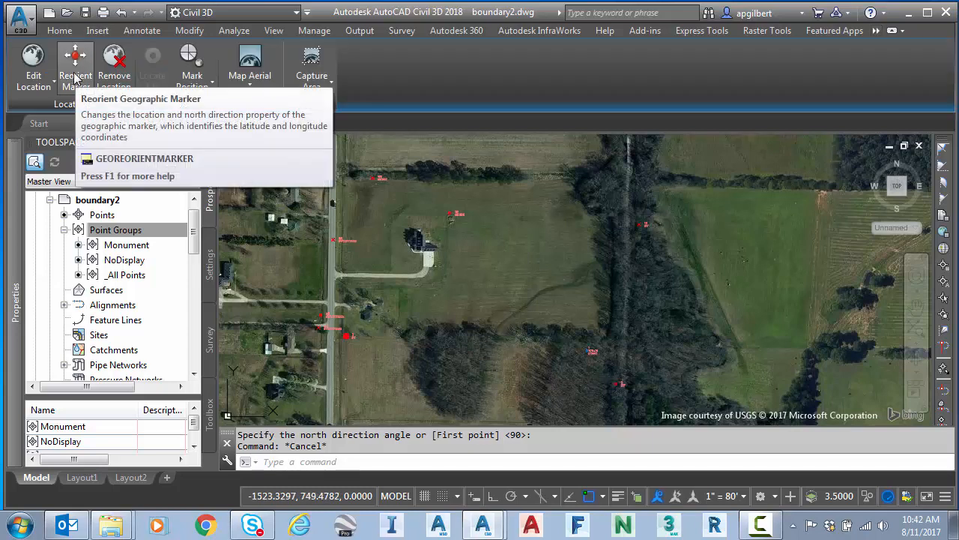
Reorient the marker, picking the roadside monument as its new location.
click(75, 63)
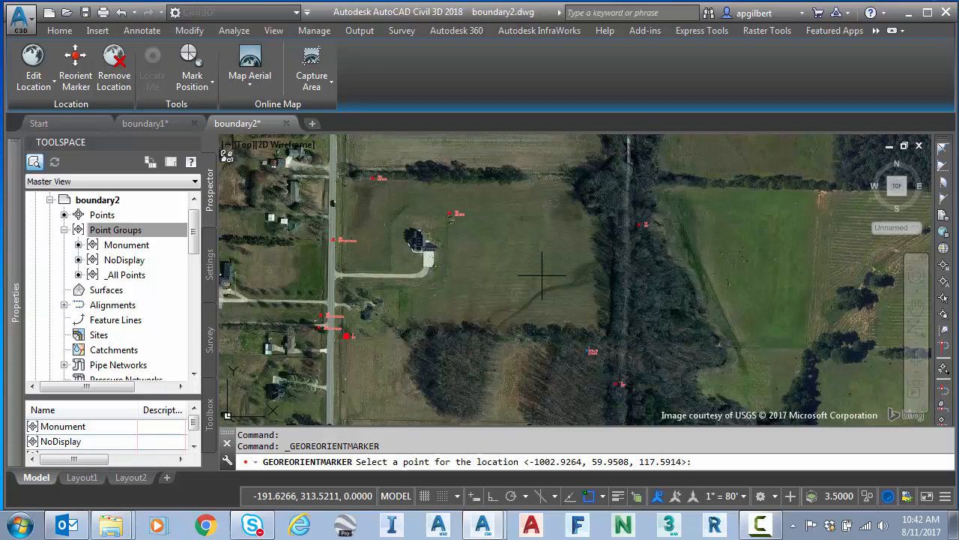
mouse_move(573, 300)
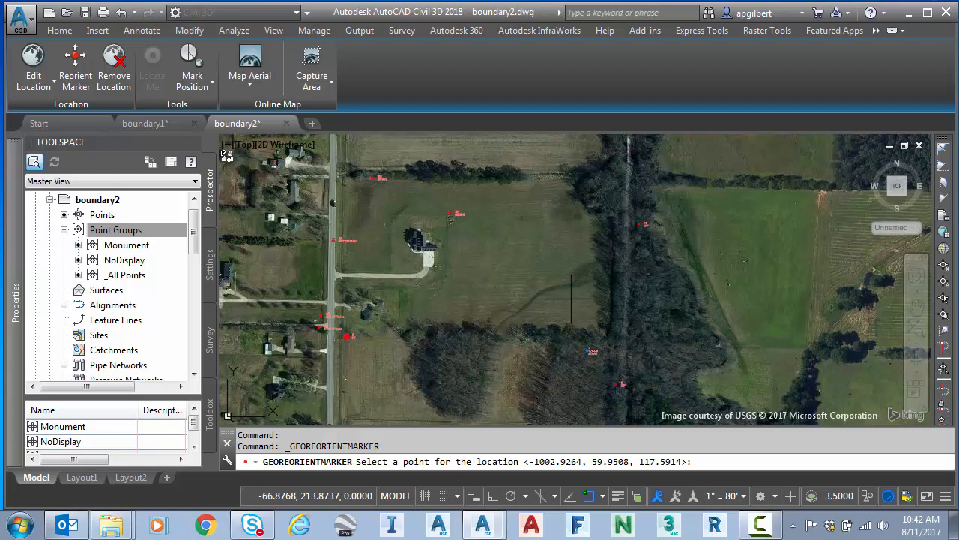
click(573, 299)
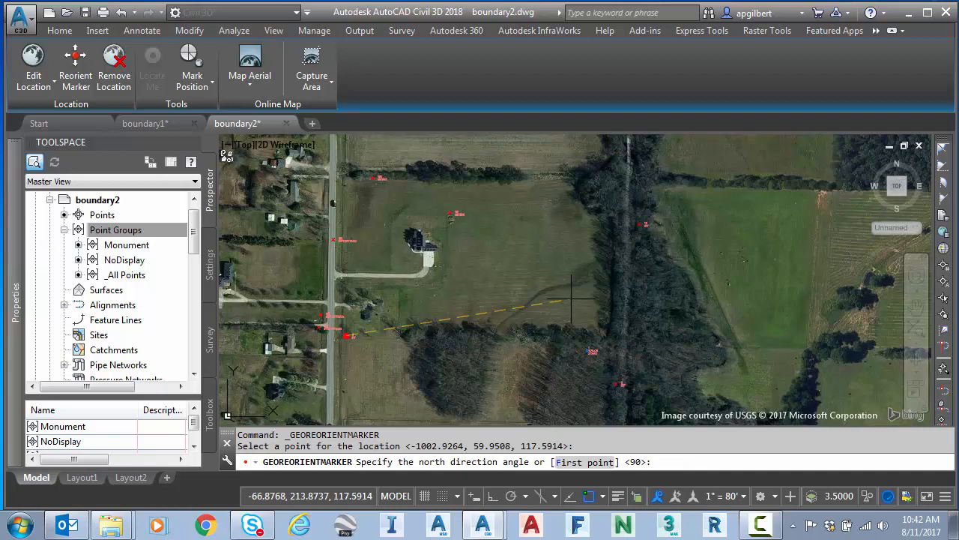
mouse_move(494, 218)
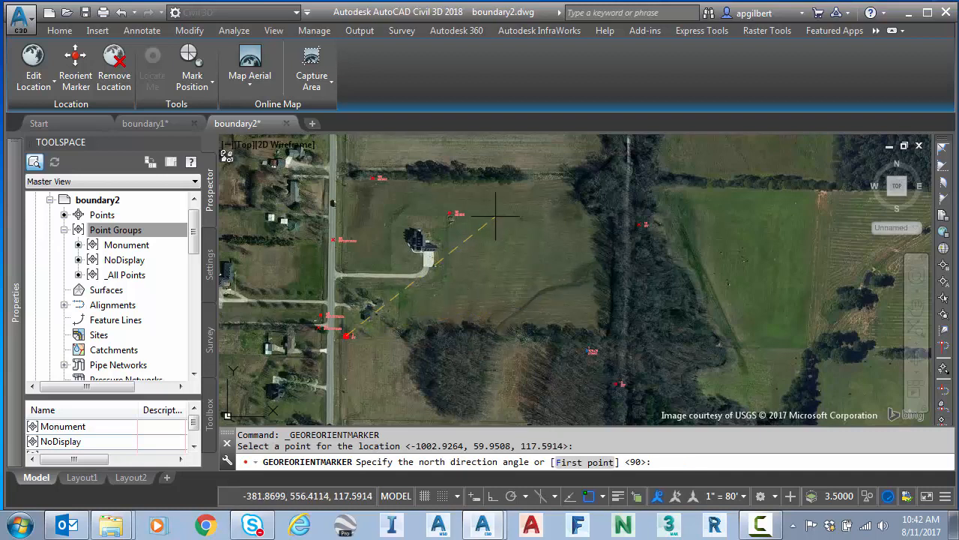
mouse_move(457, 216)
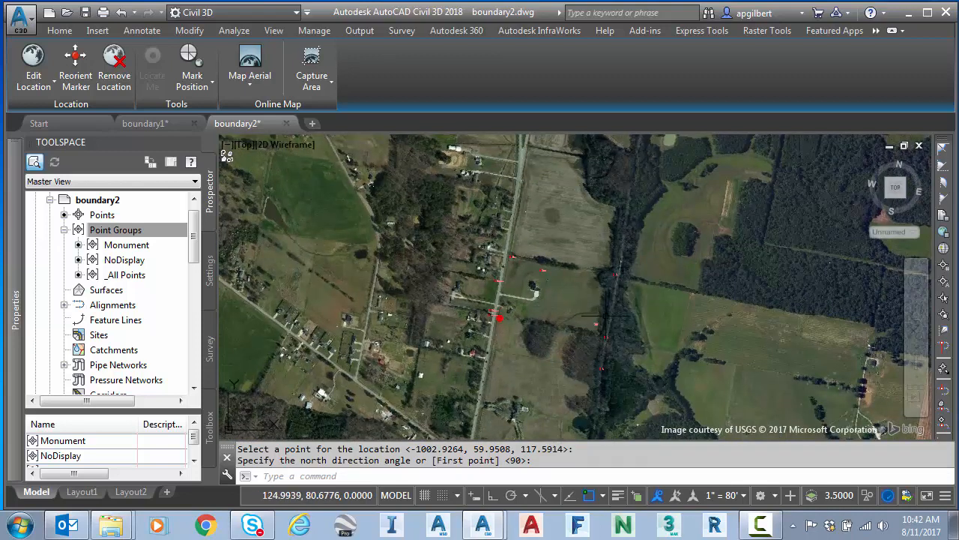
mouse_move(571, 368)
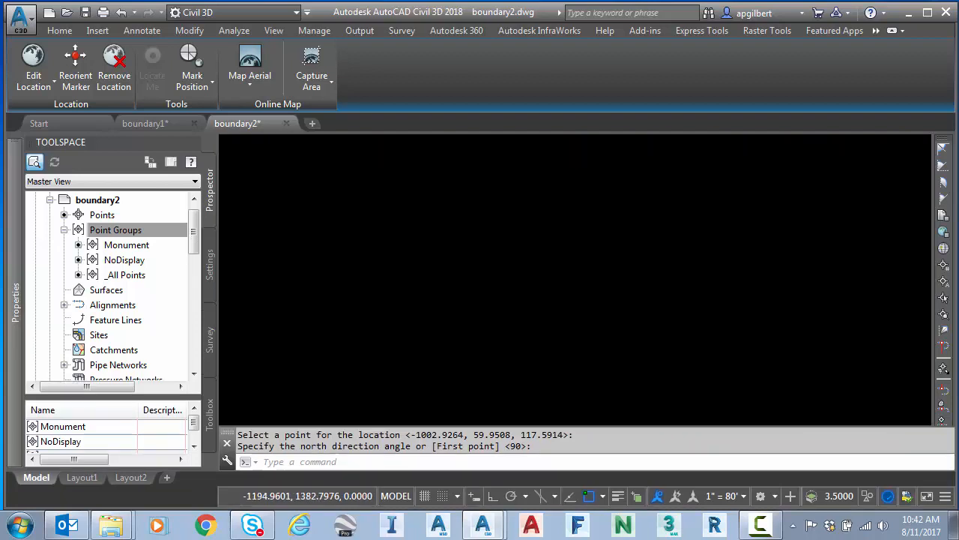
click(249, 63)
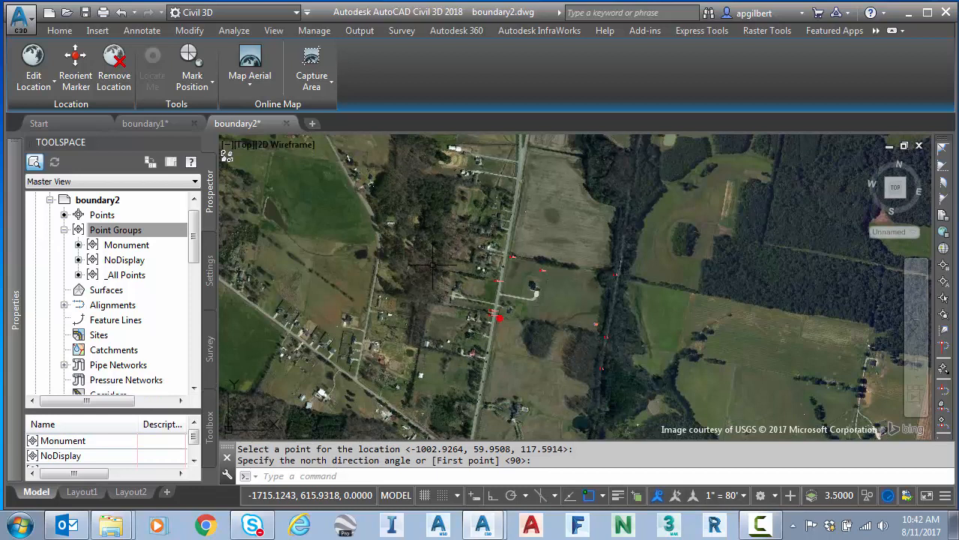
mouse_move(419, 262)
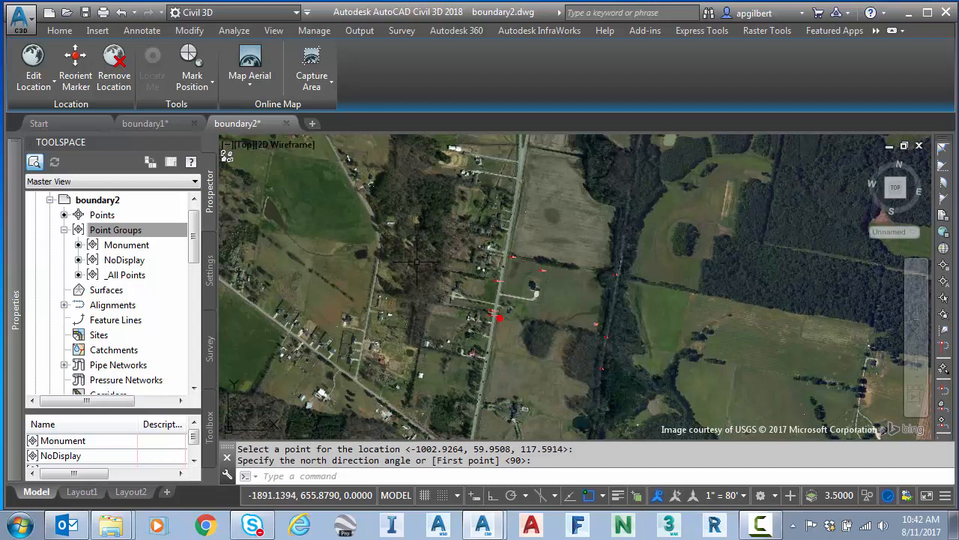